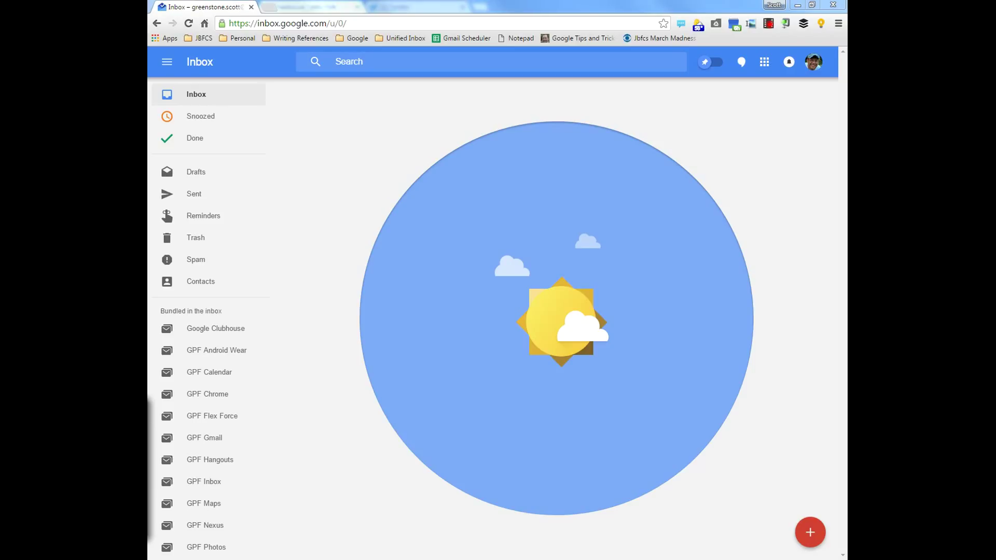
pyautogui.moveTo(278, 9)
pyautogui.write('script')
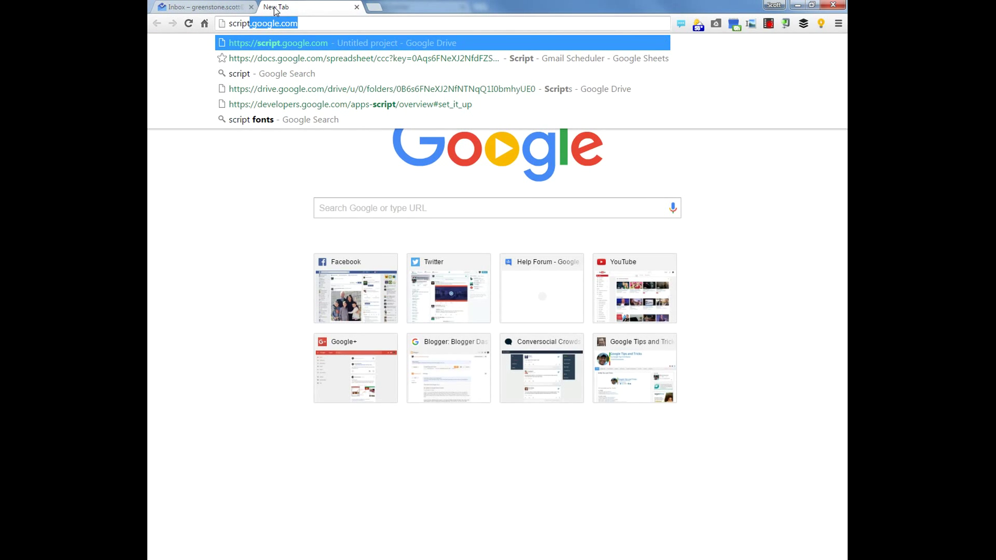
# - Load a new untitled Apps Script project from script.google.com
pyautogui.click(273, 43)
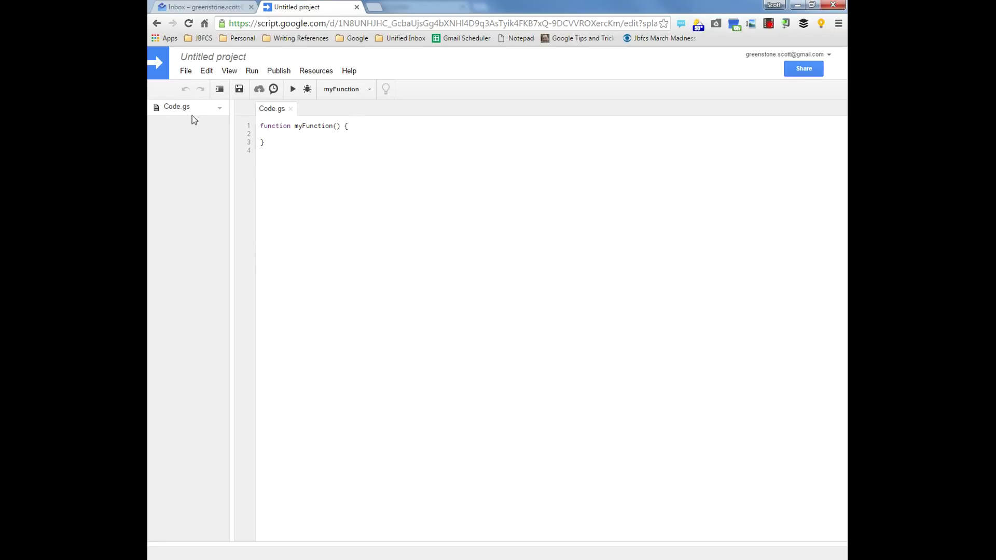
# - Rename the project to 'Manually Create Trips' via the Edit Project Name dialog
pyautogui.click(213, 56)
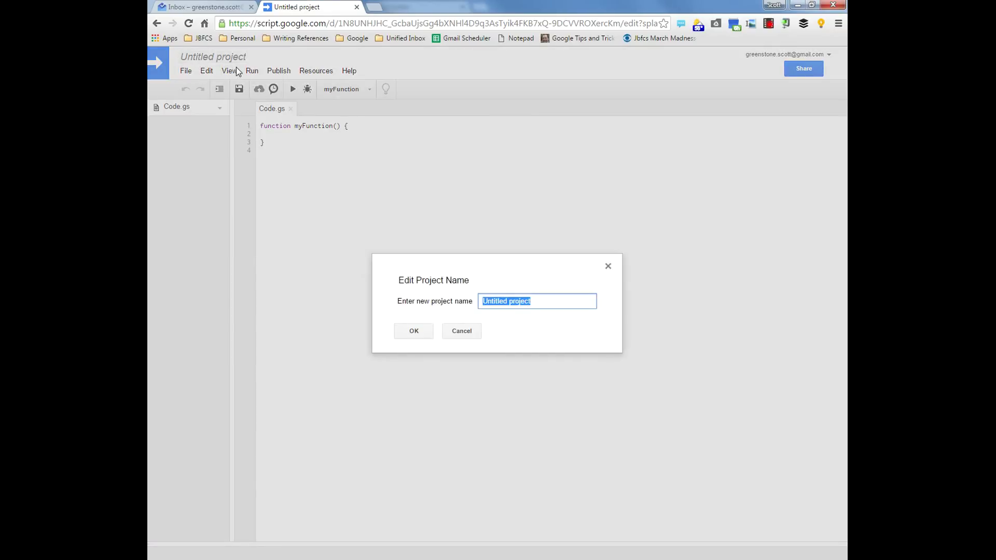
pyautogui.write('Manually Creat Tr')
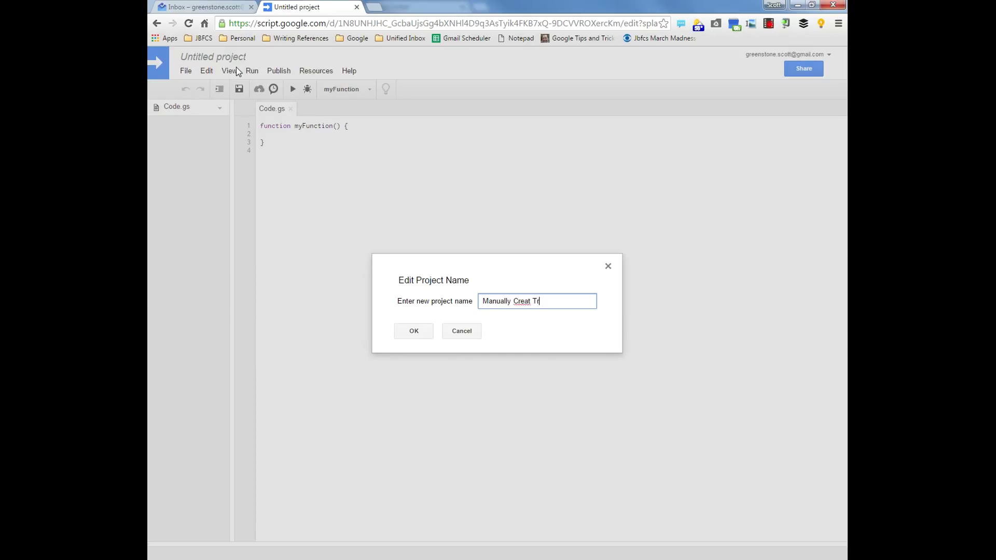
pyautogui.press('BackSpace')
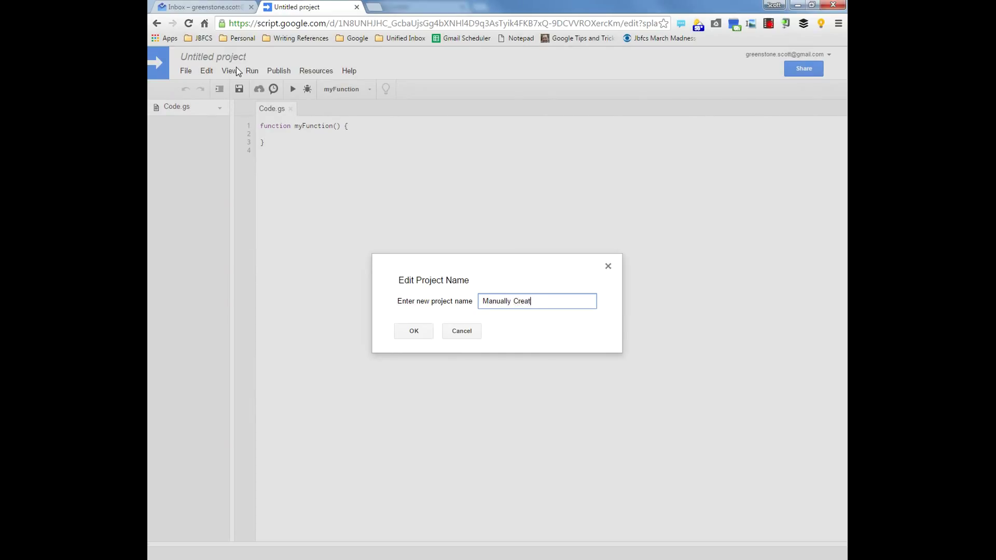
pyautogui.click(413, 331)
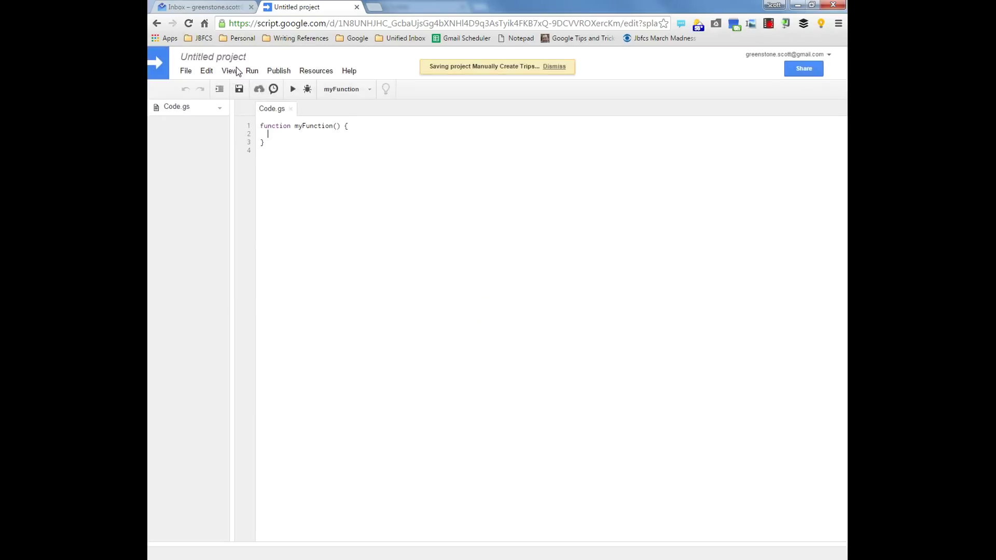
pyautogui.moveTo(299, 77)
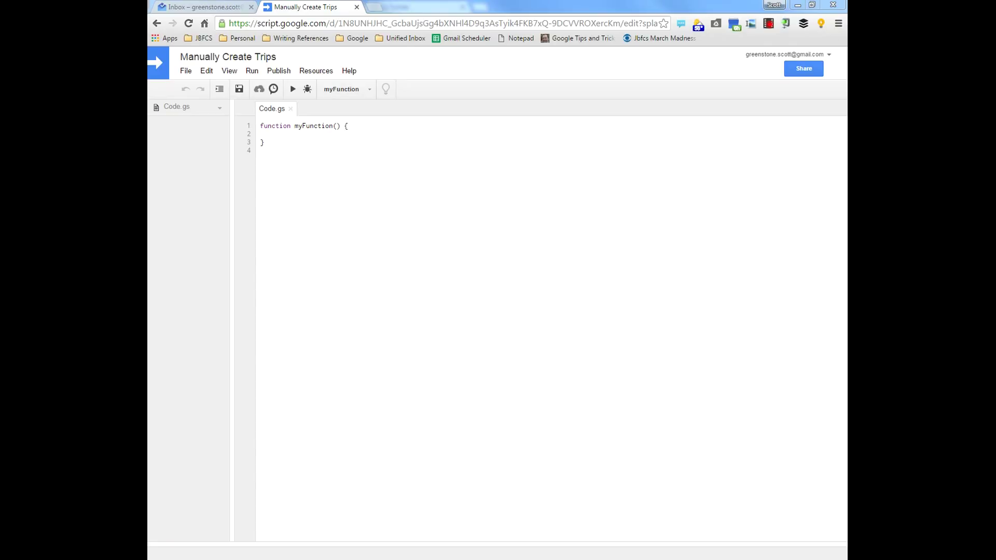
pyautogui.moveTo(358, 224)
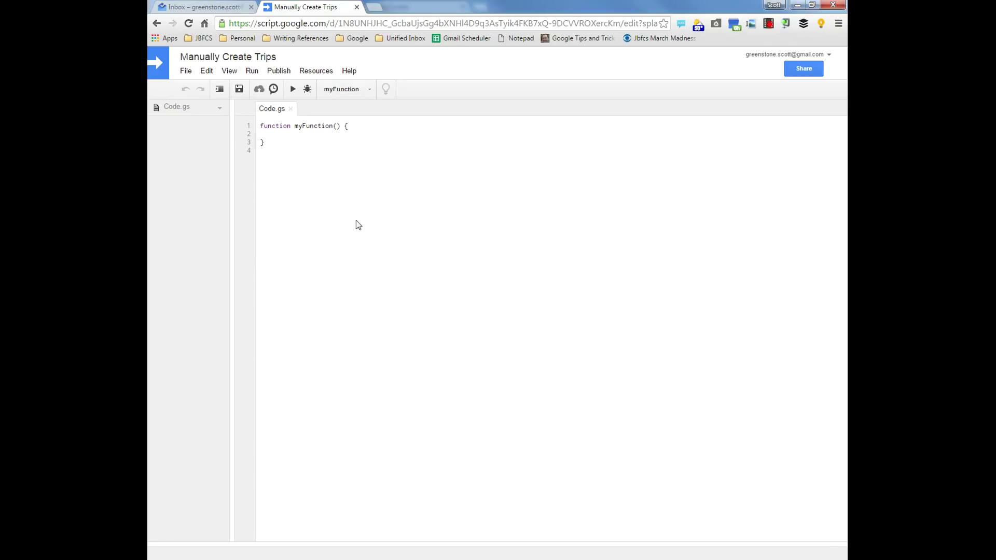
# - Replace myFunction in Code.gs with the manuallyCreateTrips MailApp.sendEmail function
pyautogui.press('ctrl+a')
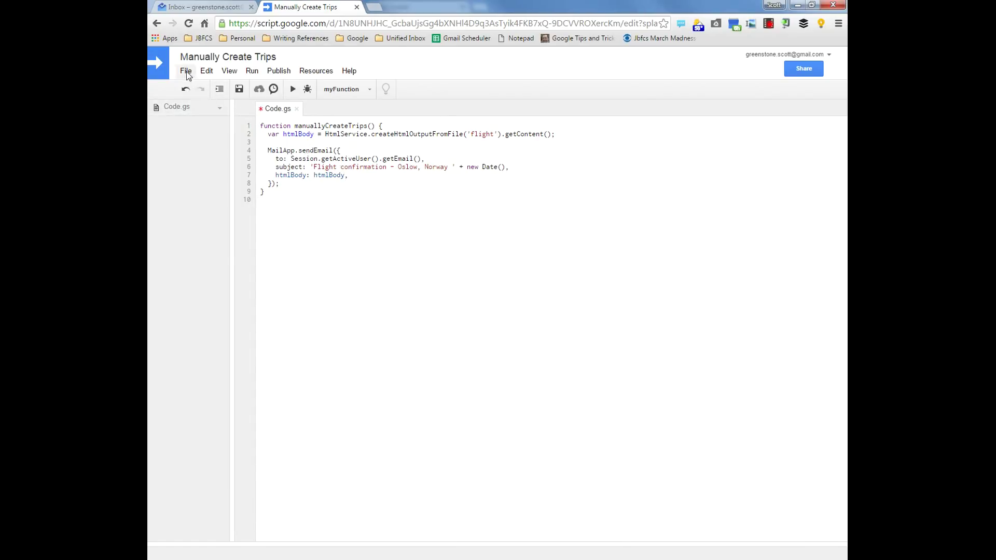
# - Add a new HTML file named flight to the project
pyautogui.click(185, 70)
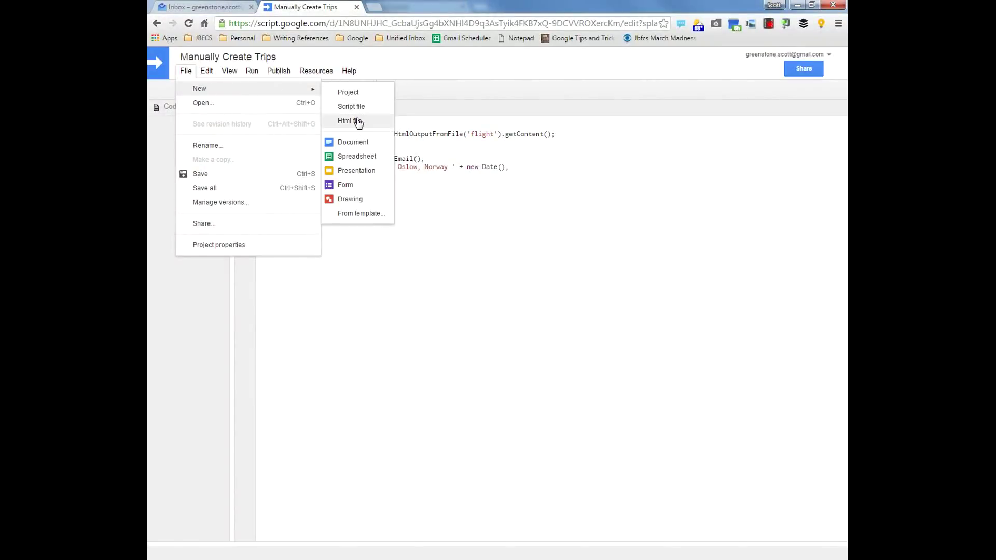
pyautogui.click(347, 121)
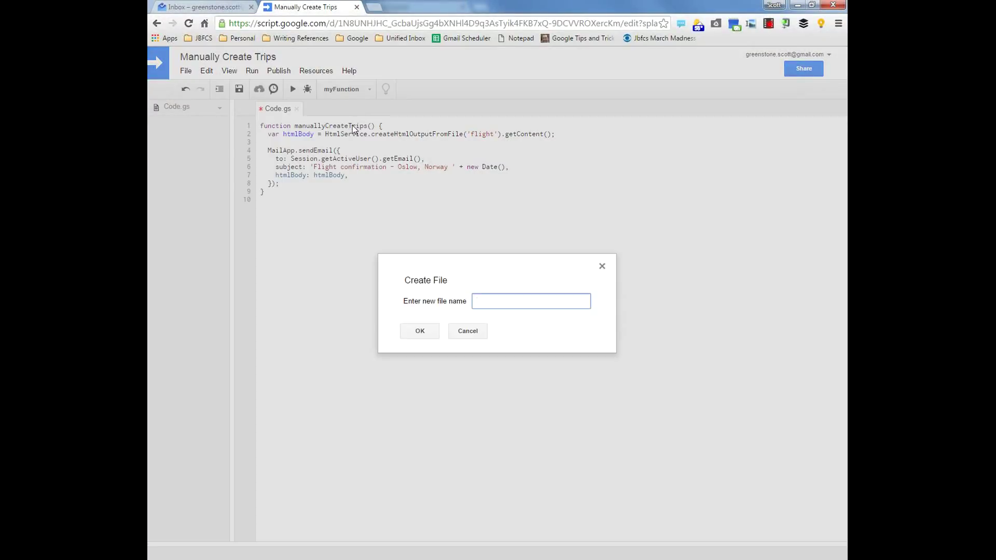
pyautogui.write('flight')
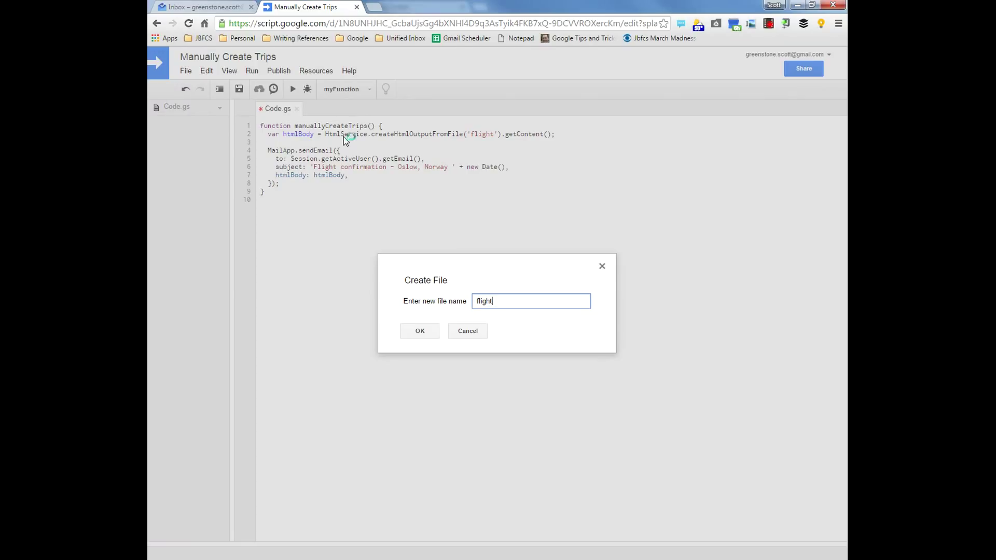
pyautogui.click(419, 331)
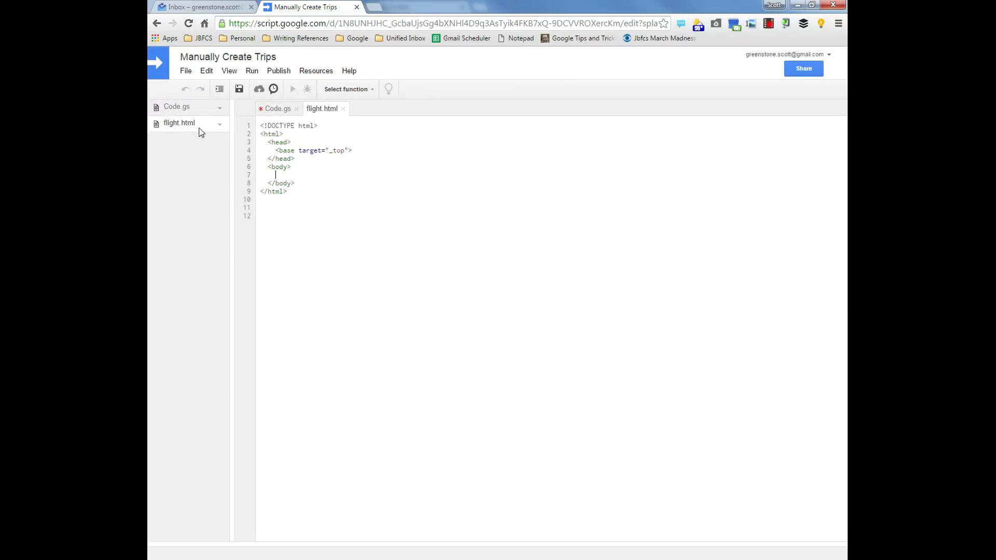
# - Add two more HTML files named hotel and autorental
pyautogui.click(184, 71)
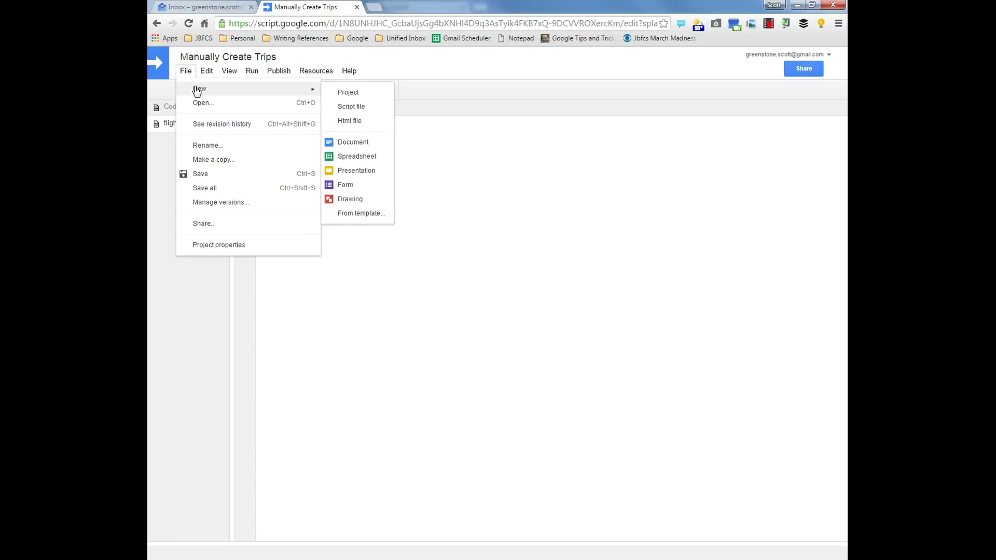
pyautogui.click(348, 120)
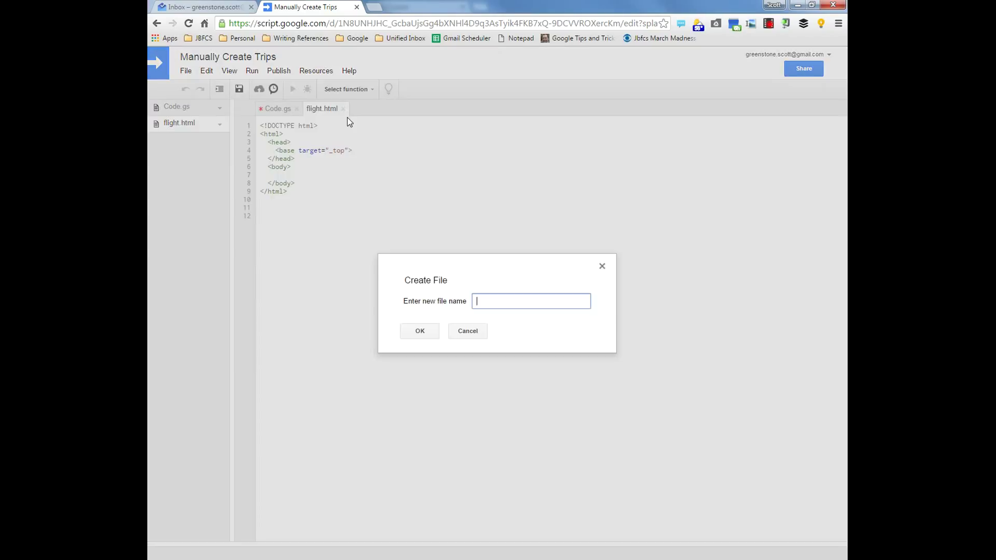
pyautogui.click(419, 331)
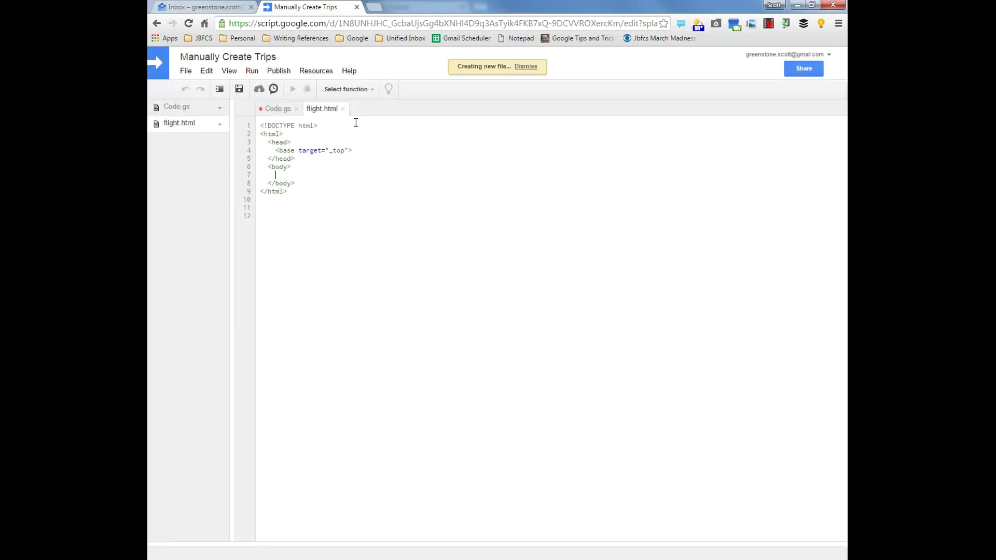
pyautogui.click(185, 70)
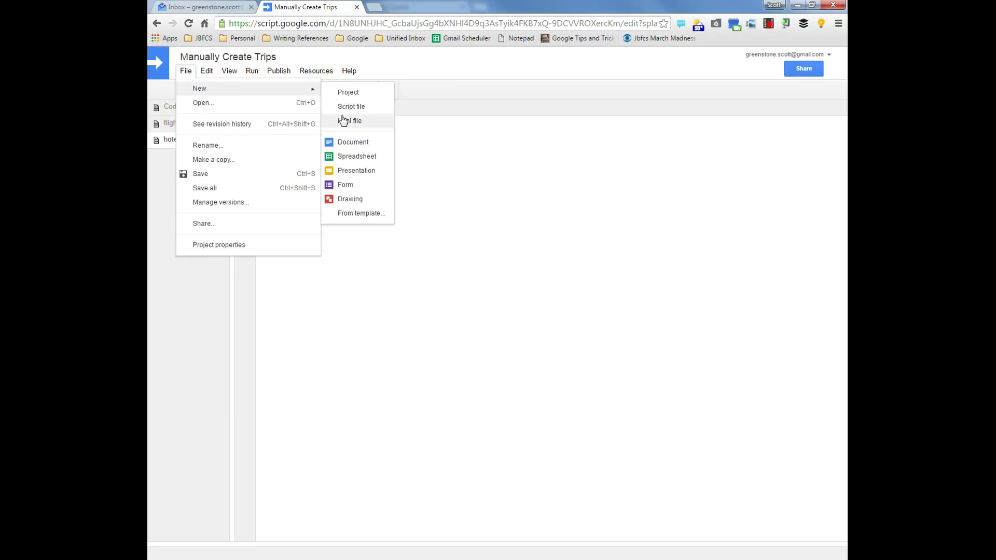
pyautogui.click(351, 120)
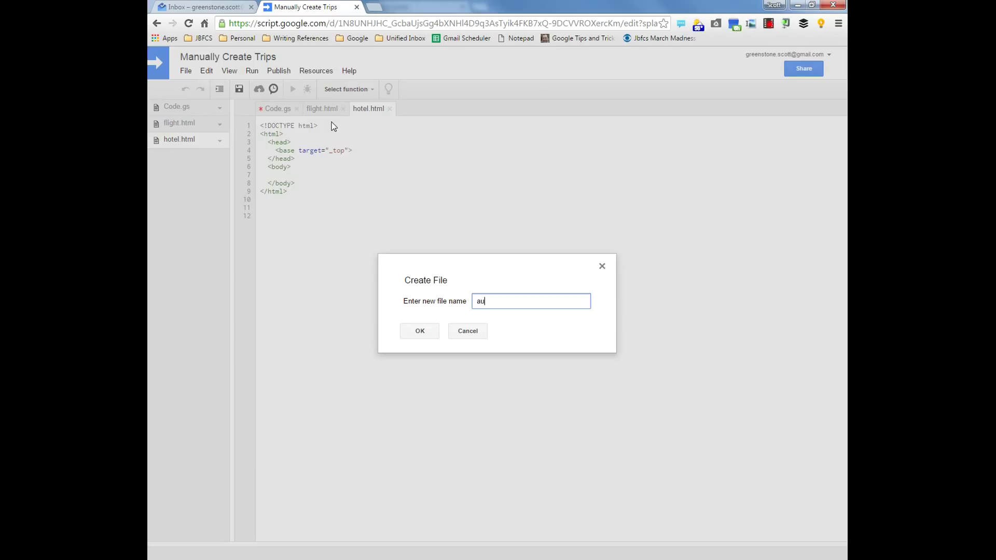
pyautogui.click(420, 331)
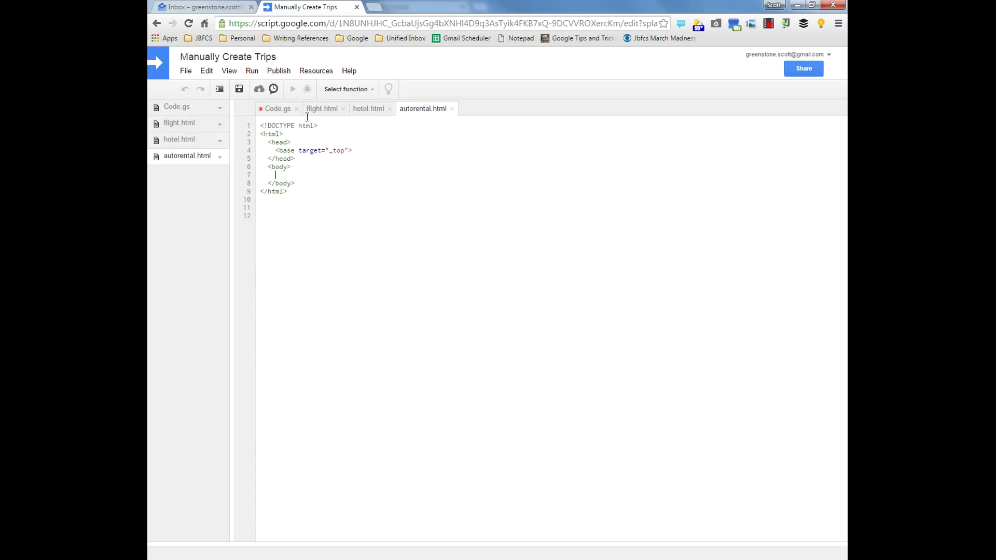
# - Fill flight.html and hotel.html with reservation markup and save all project files
pyautogui.click(179, 122)
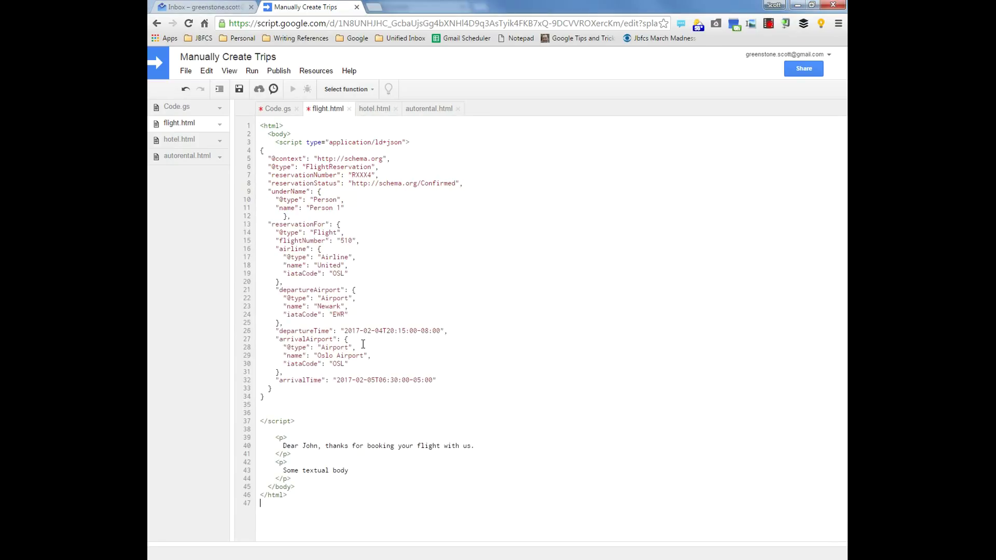
pyautogui.click(374, 109)
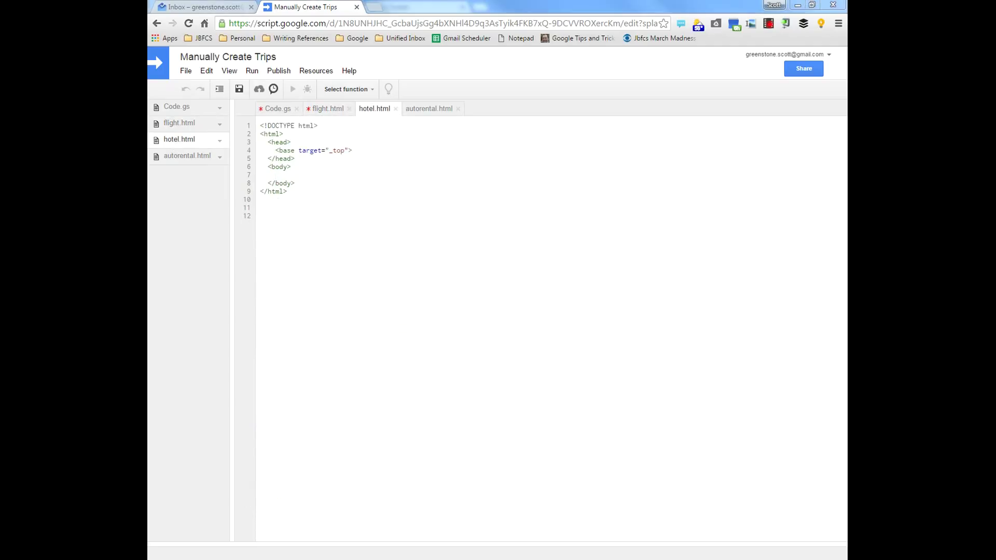
pyautogui.press('ctrl+a')
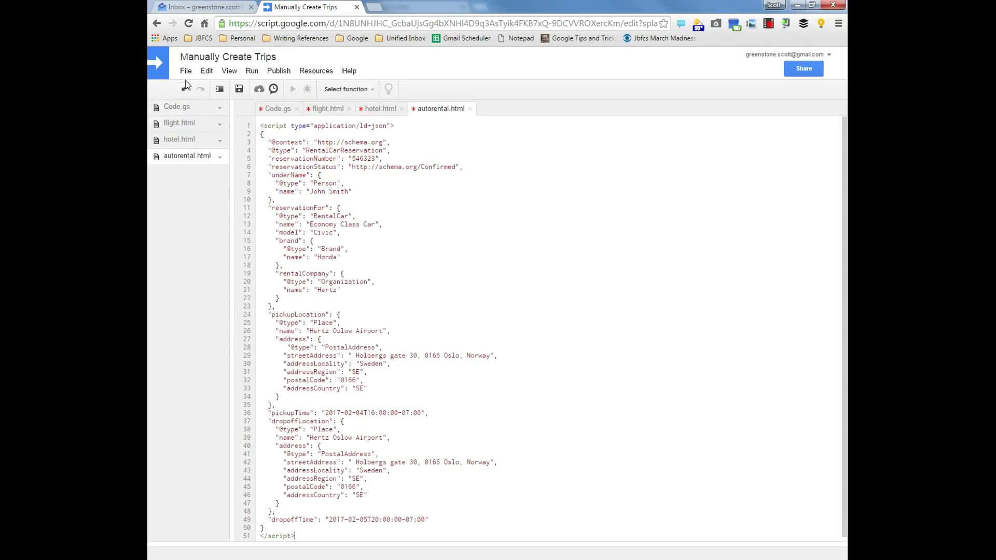
pyautogui.click(185, 70)
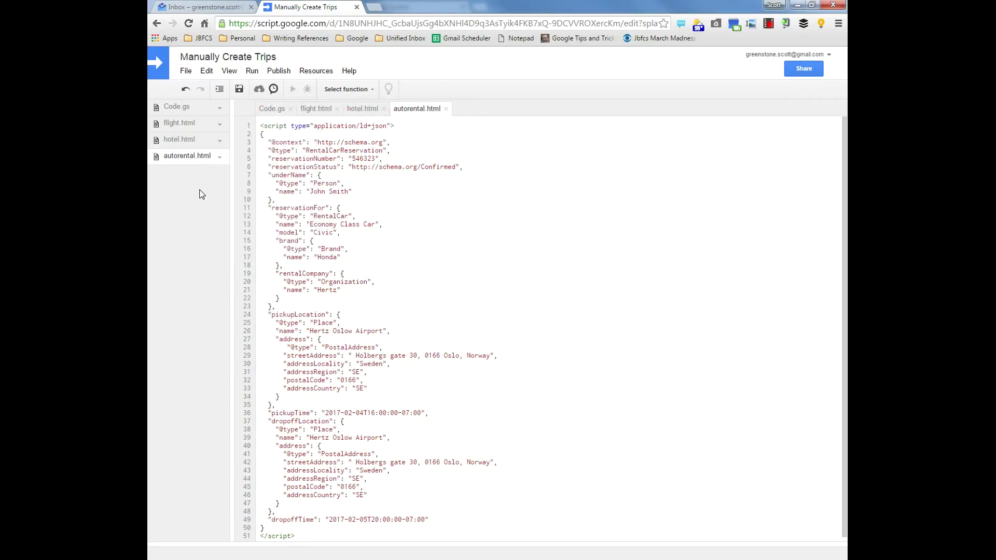
pyautogui.moveTo(164, 191)
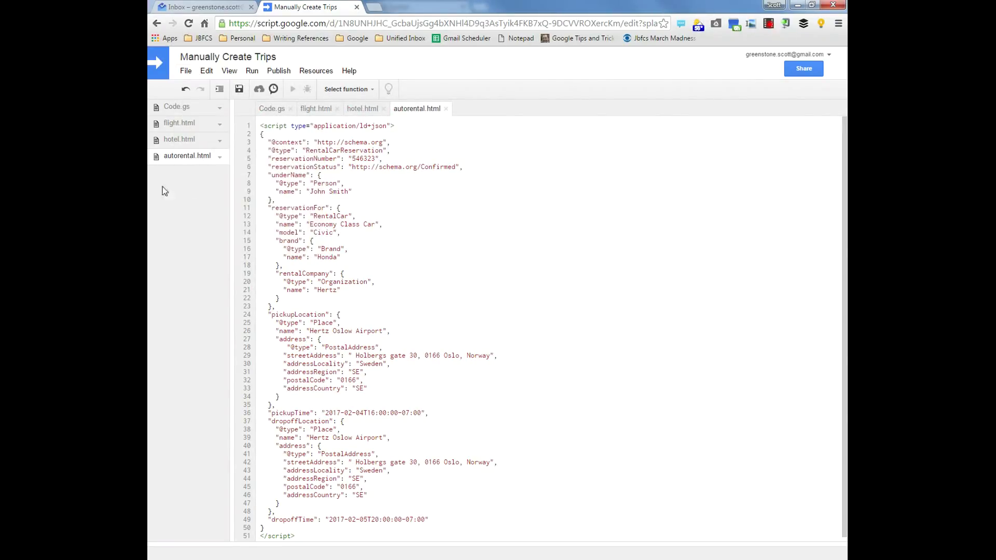
# - Review flight 510's EWR airport code and set the departure date to 2017-02-04 in flight.html
pyautogui.click(271, 109)
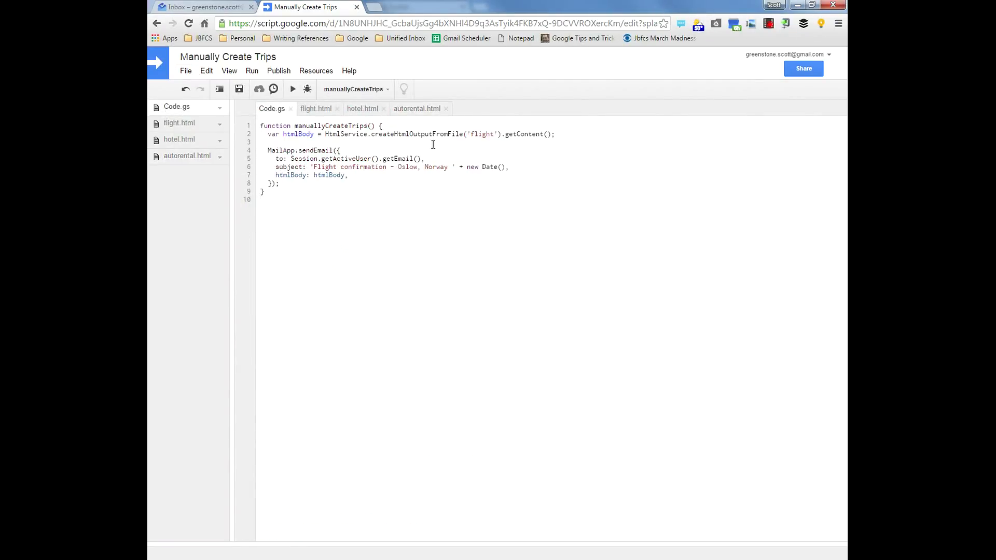
pyautogui.moveTo(175, 128)
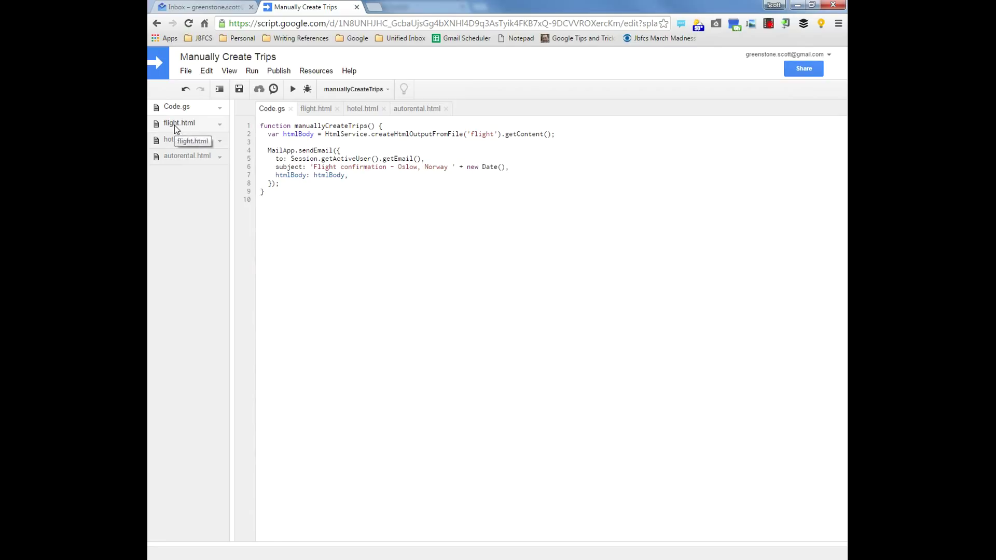
pyautogui.click(179, 123)
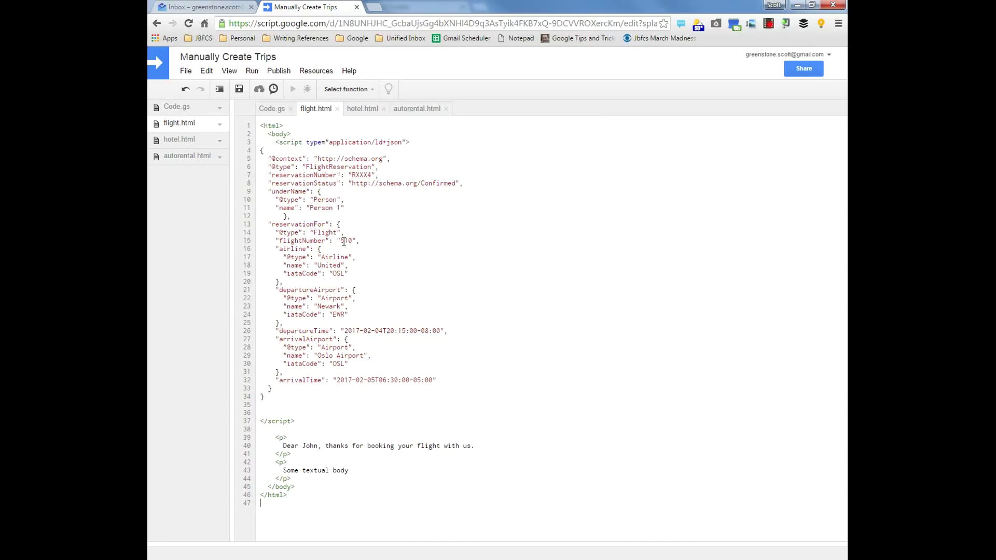
pyautogui.doubleClick(346, 241)
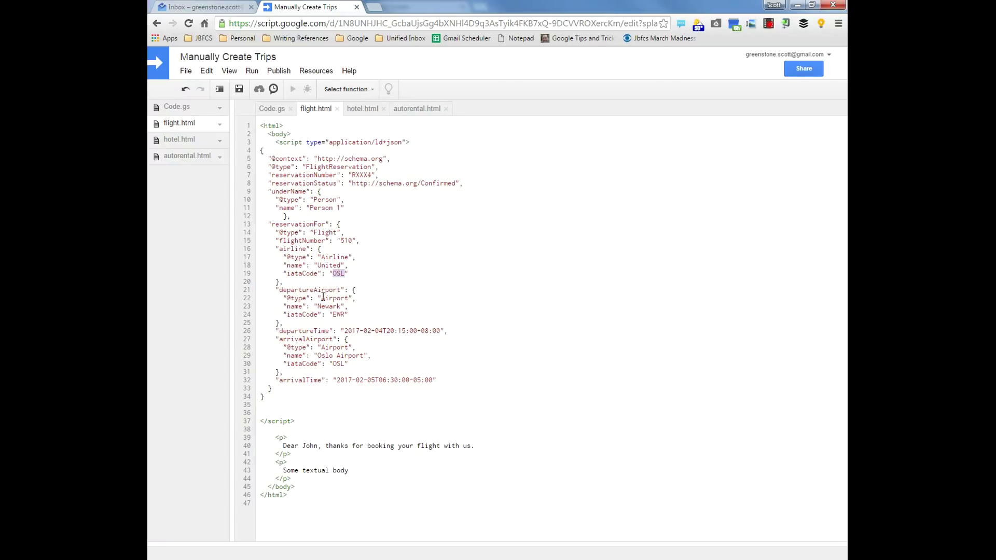
pyautogui.doubleClick(328, 306)
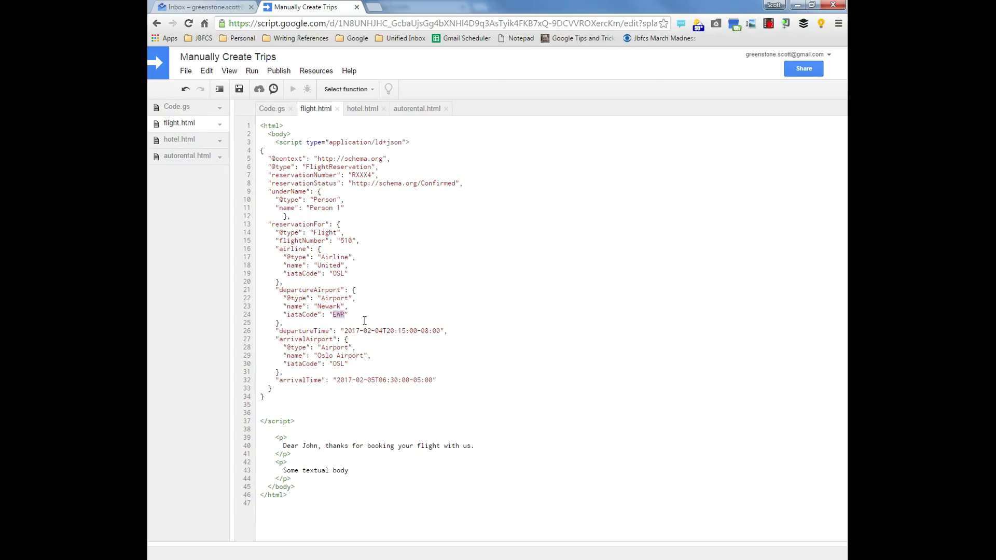
pyautogui.moveTo(372, 331)
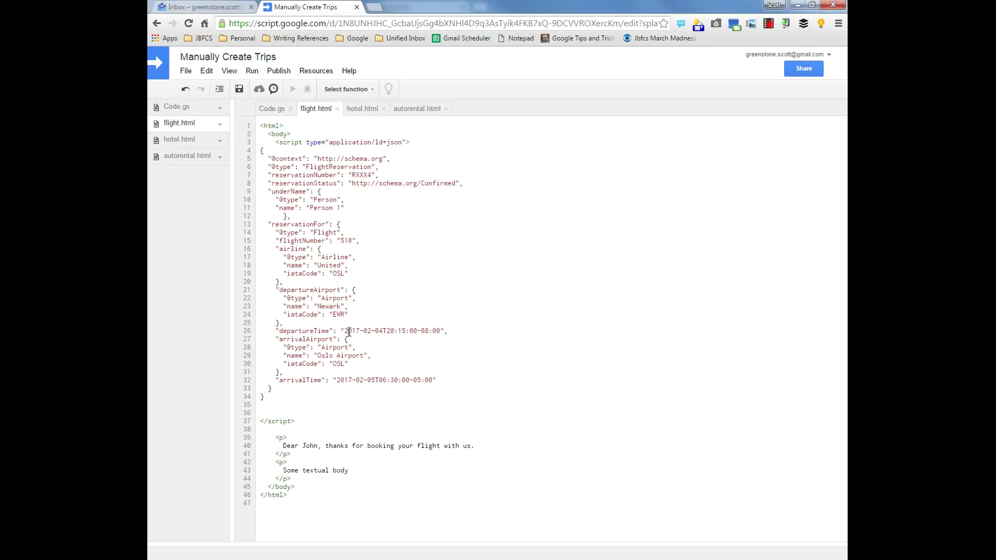
pyautogui.doubleClick(369, 331)
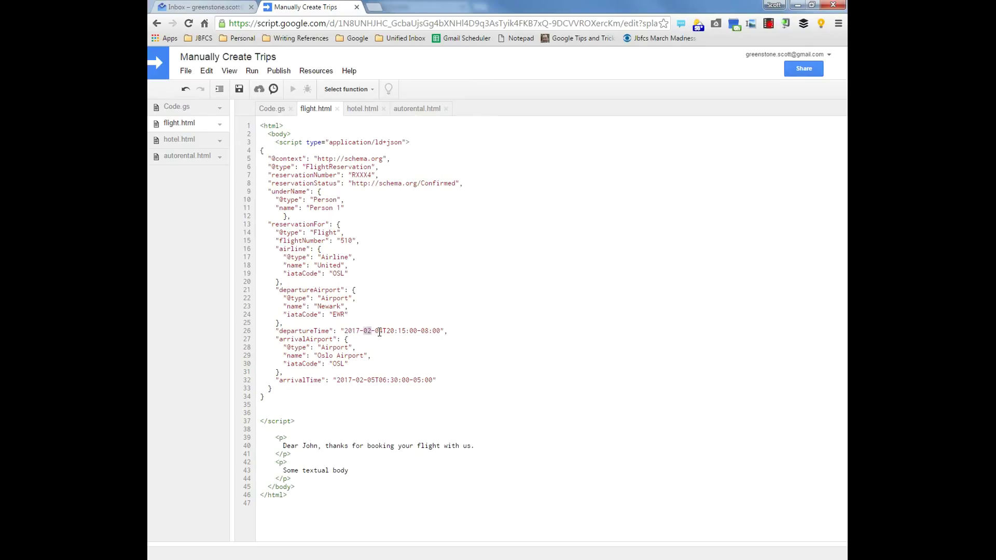
pyautogui.write('04')
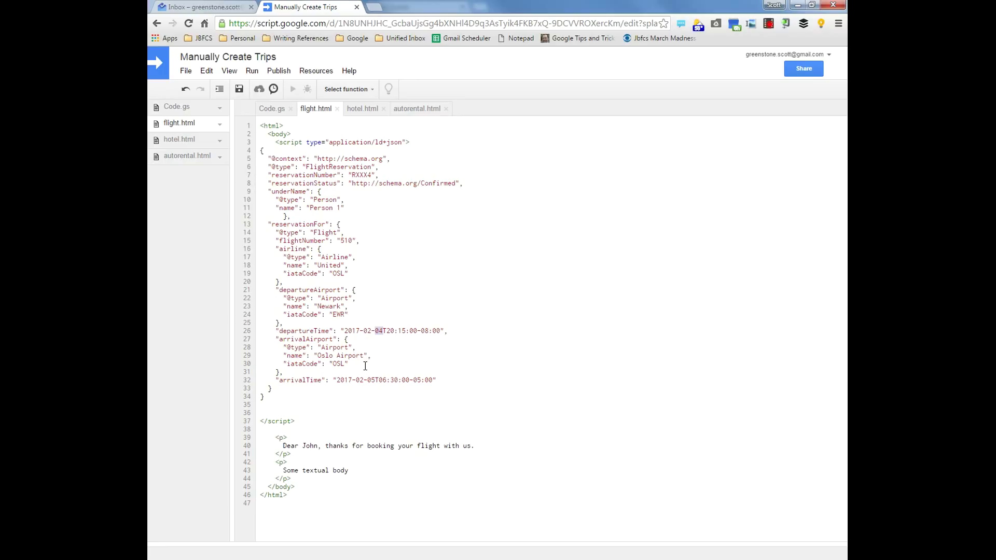
pyautogui.moveTo(401, 347)
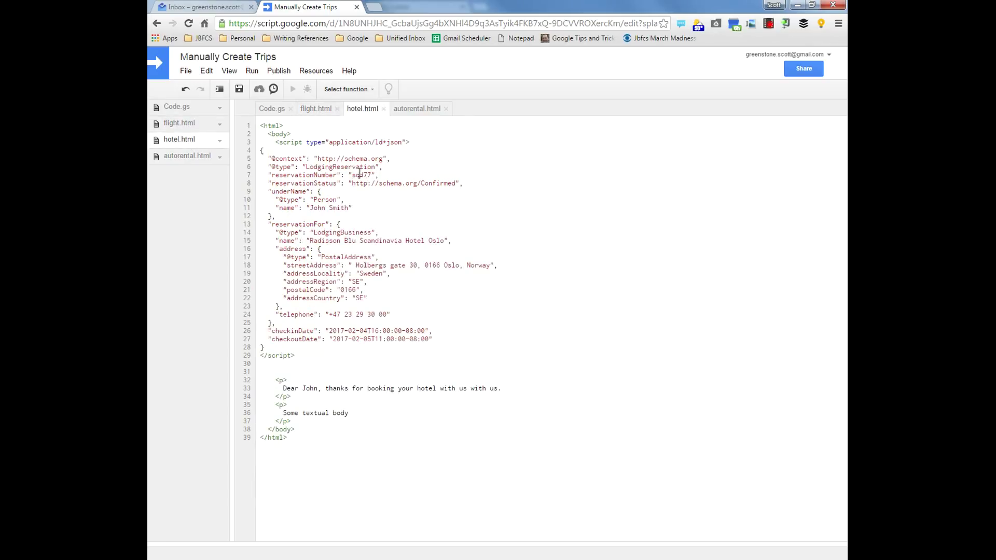
# - Inspect the Radisson Blu Oslo reservation number in hotel.html
pyautogui.doubleClick(363, 175)
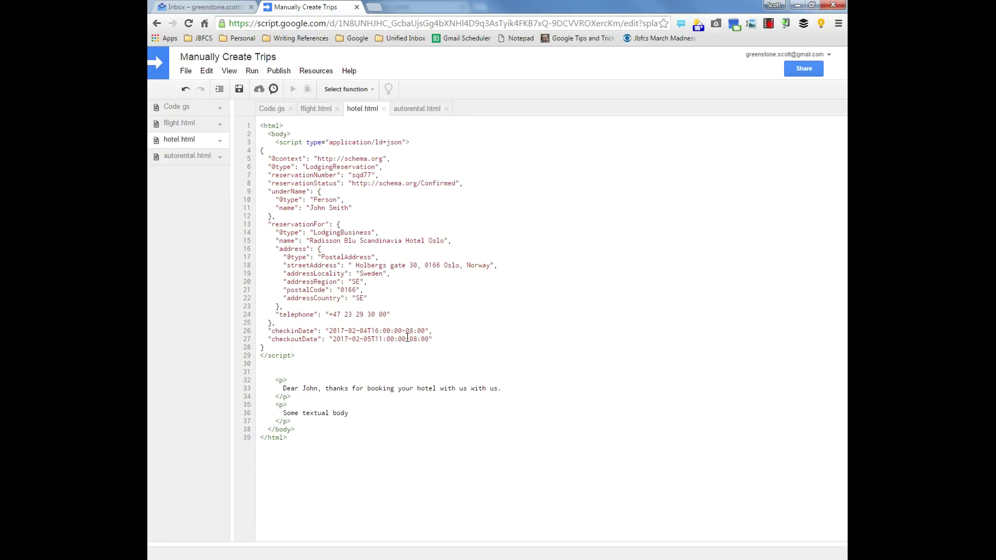
pyautogui.moveTo(189, 162)
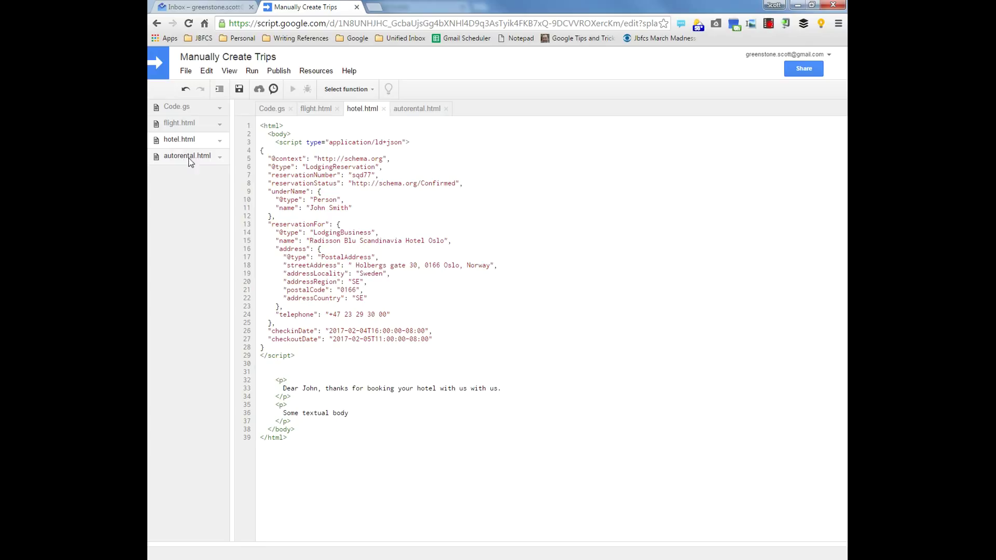
# - Review the Hertz Oslo Airport pickup location in autorental.html
pyautogui.click(417, 109)
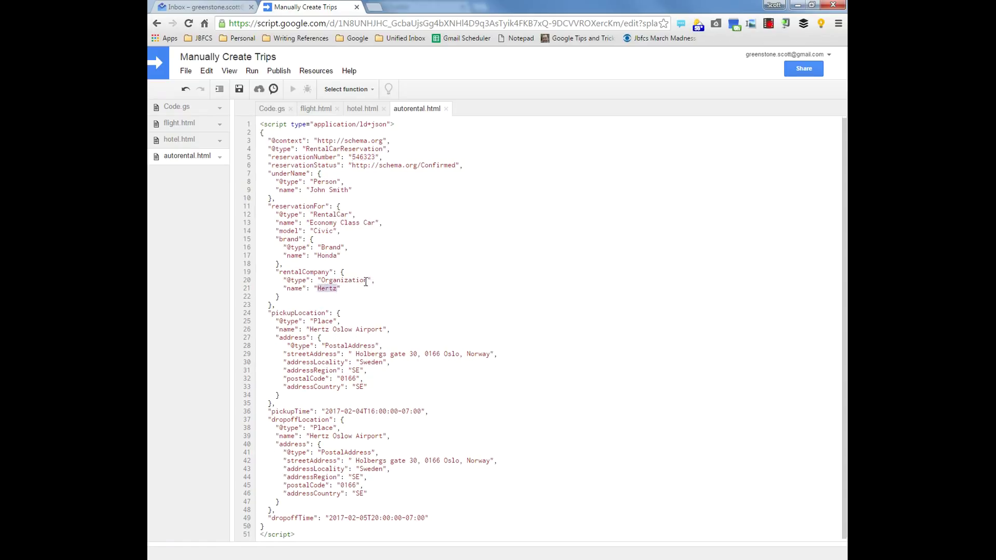
pyautogui.doubleClick(346, 327)
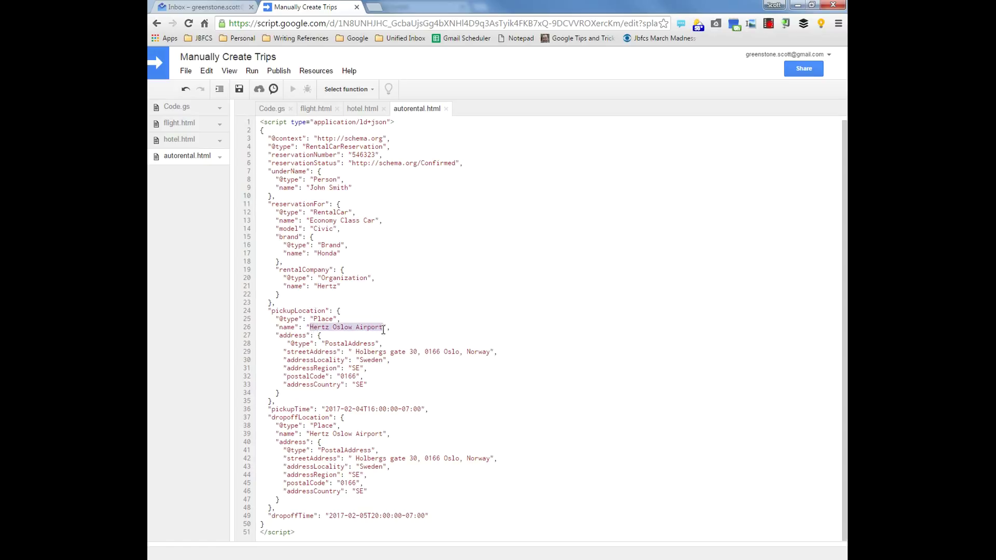
pyautogui.moveTo(350, 343)
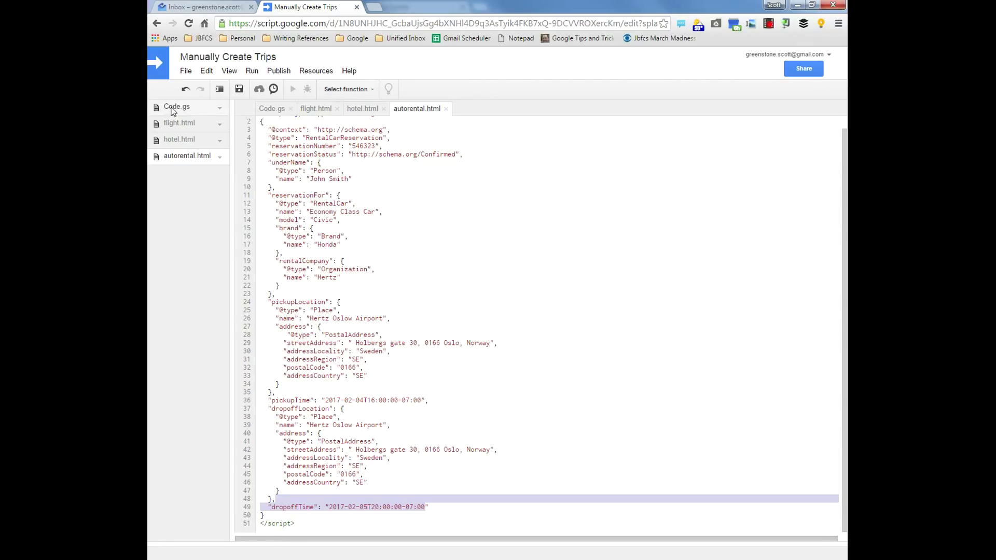
pyautogui.moveTo(172, 110)
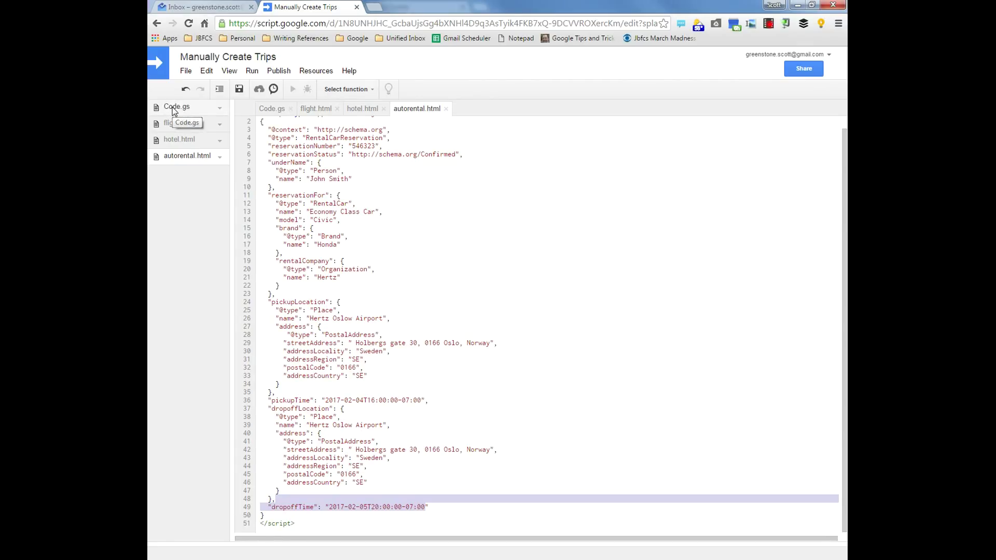
# - Point createHtmlOutputFromFile in Code.gs at the 'flight' file and save
pyautogui.click(185, 71)
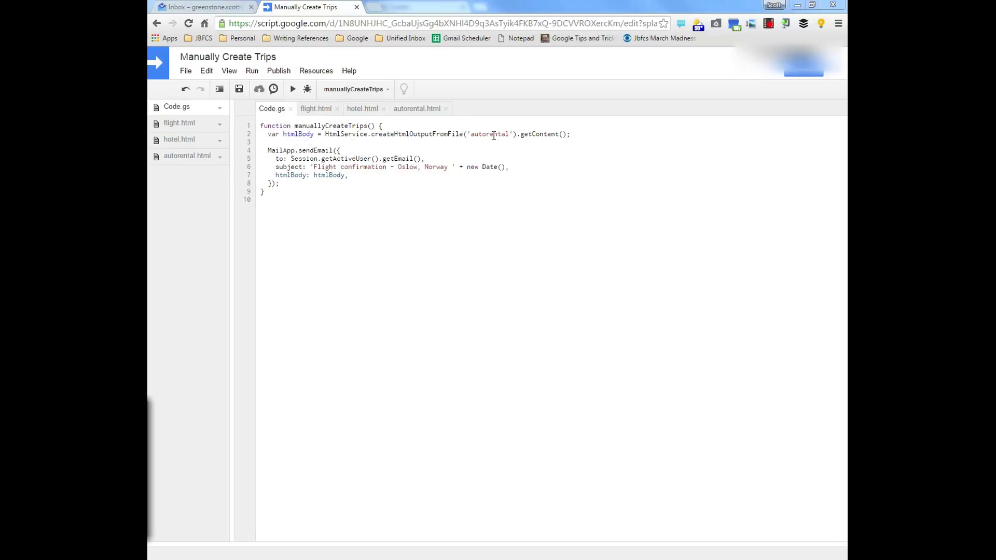
pyautogui.doubleClick(487, 134)
pyautogui.write('fli')
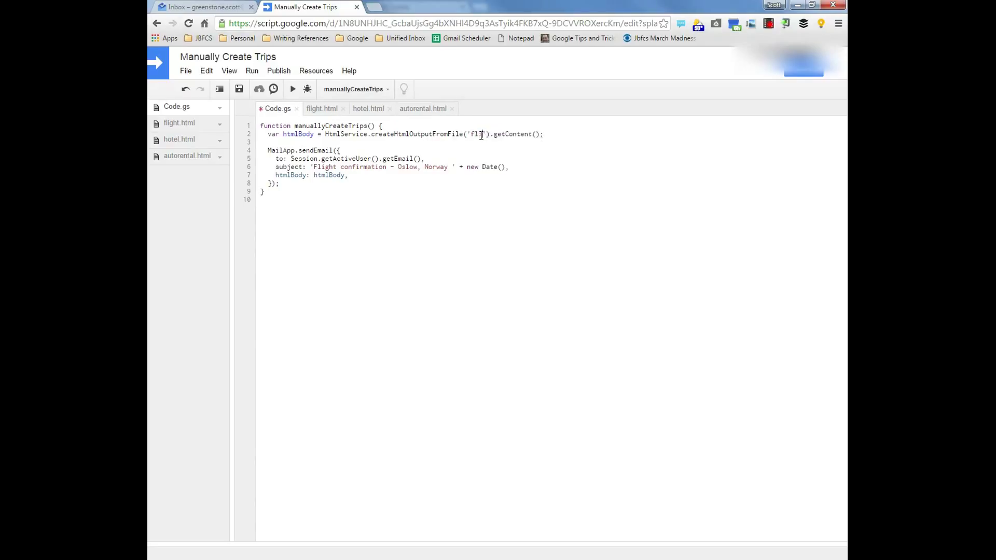
pyautogui.write('ght')
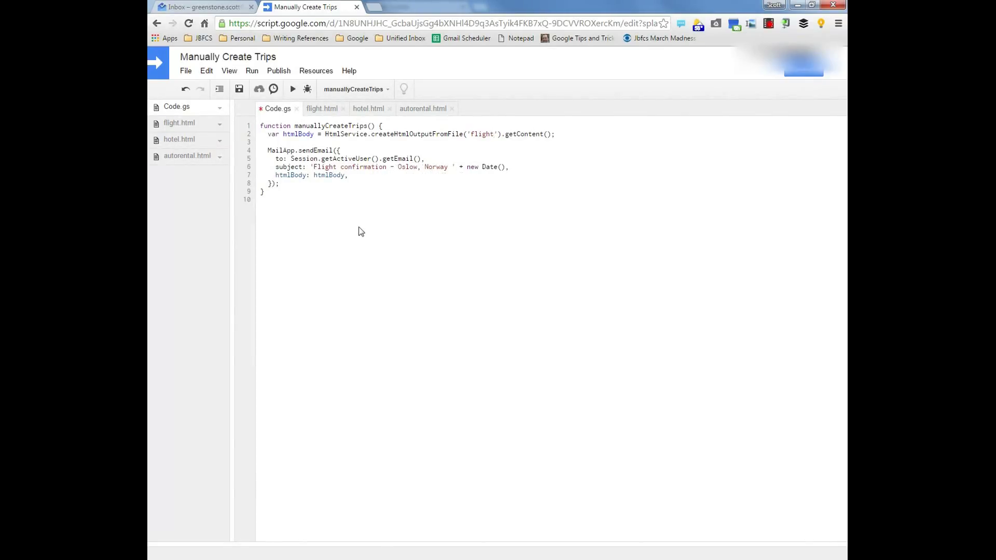
pyautogui.click(185, 71)
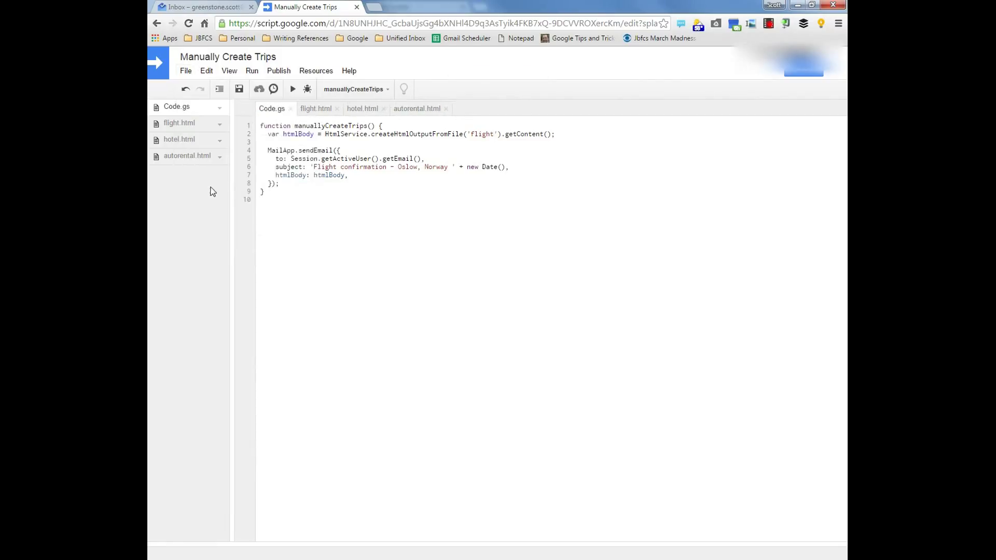
pyautogui.moveTo(292, 89)
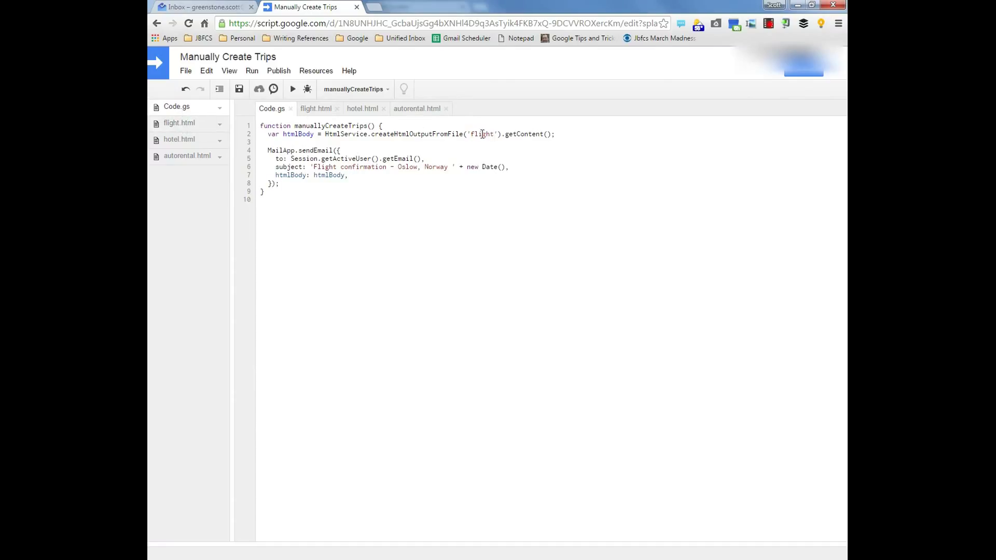
# - Switch the script to the 'hotel' file with a 'Hotel confirmation' subject and run it
pyautogui.doubleClick(481, 134)
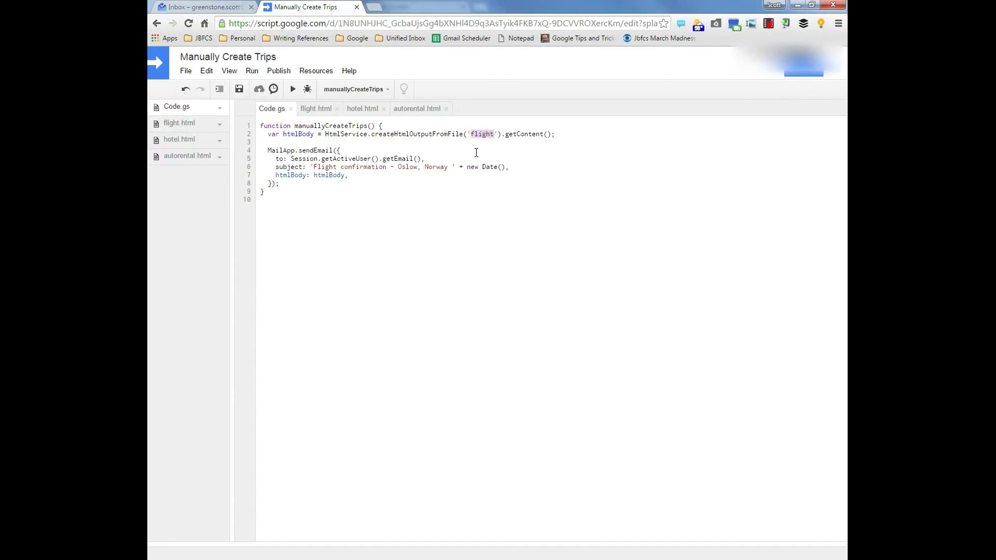
pyautogui.write('hotel')
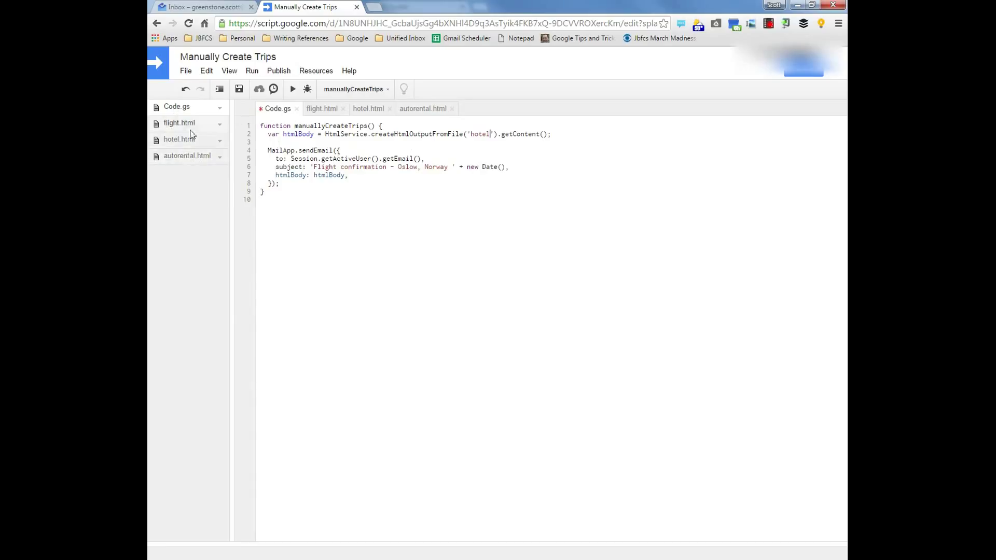
pyautogui.doubleClick(325, 166)
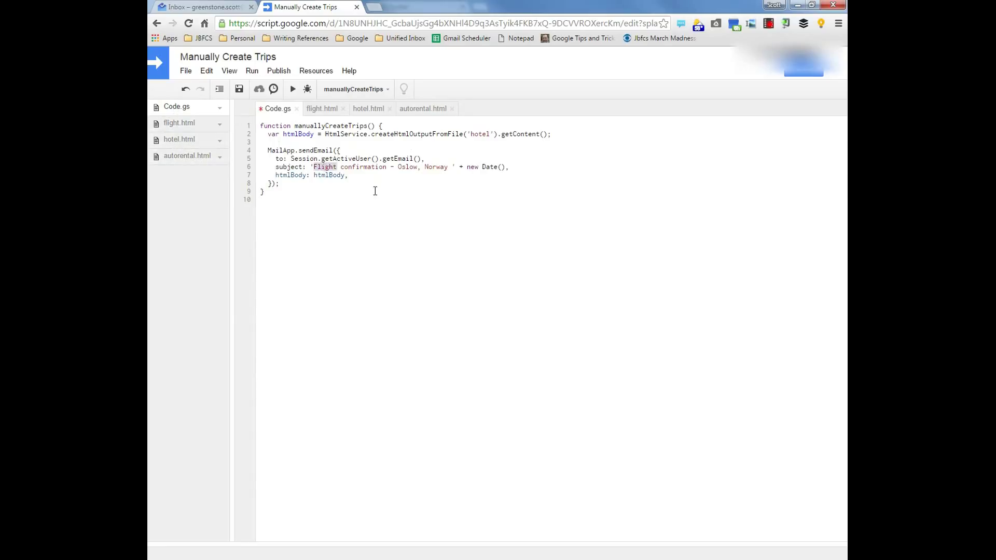
pyautogui.write('Hotel')
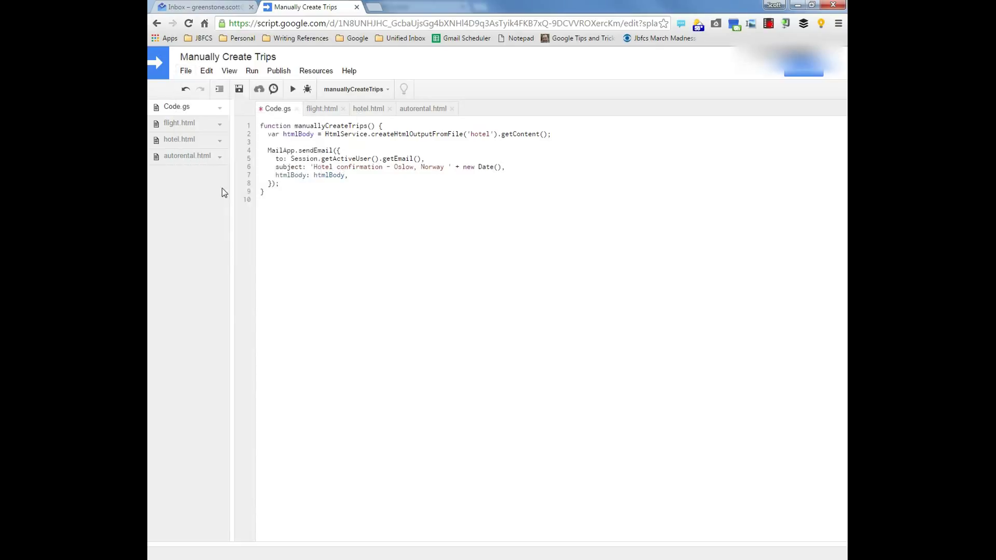
pyautogui.click(293, 89)
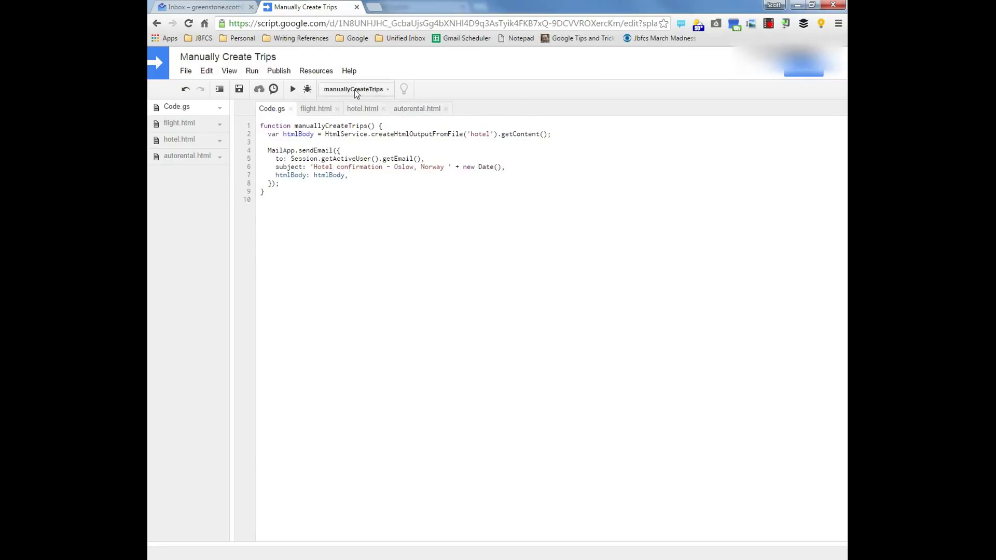
# - Switch the template name to 'autorental' and the subject wording to 'Car Rental'
pyautogui.doubleClick(480, 134)
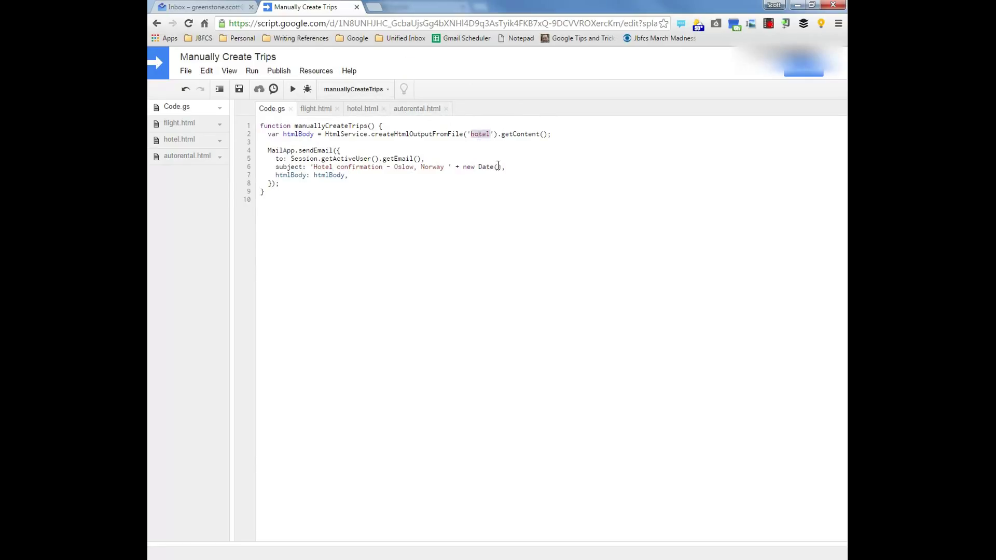
pyautogui.write('autorenta')
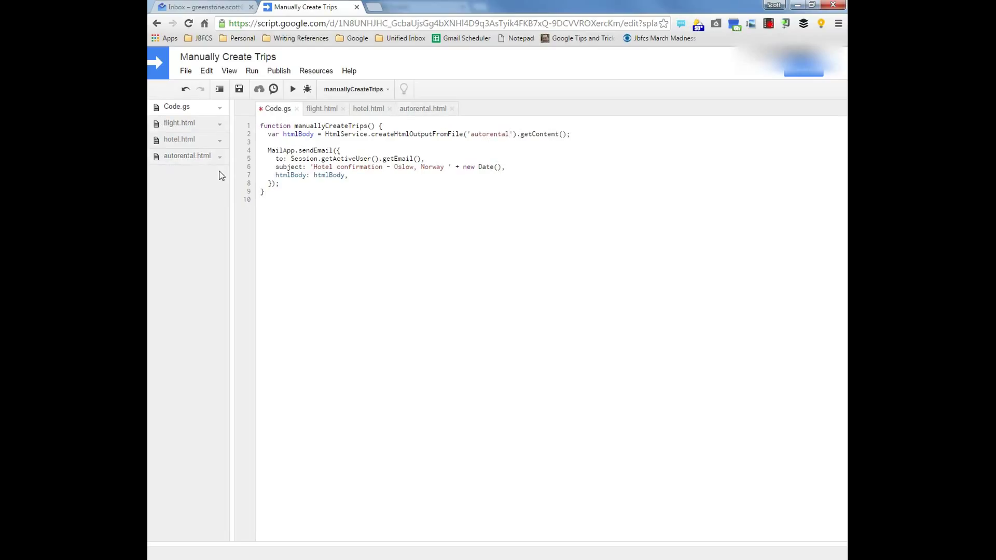
pyautogui.click(317, 166)
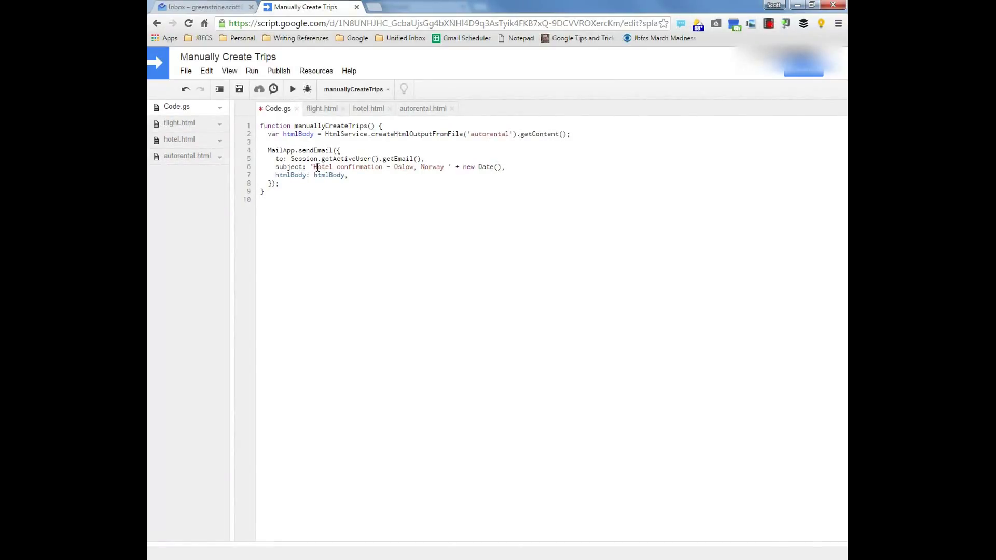
pyautogui.doubleClick(321, 166)
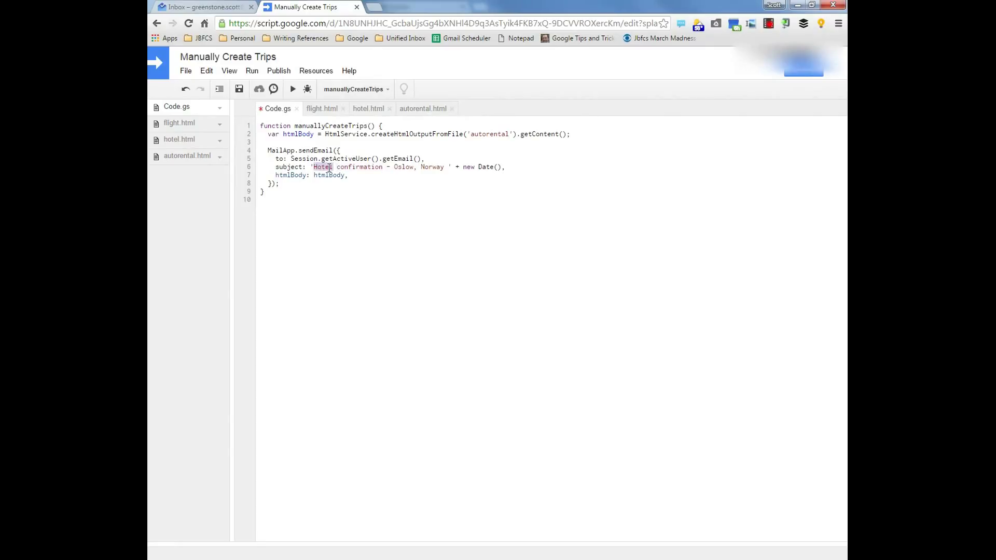
pyautogui.write('Car')
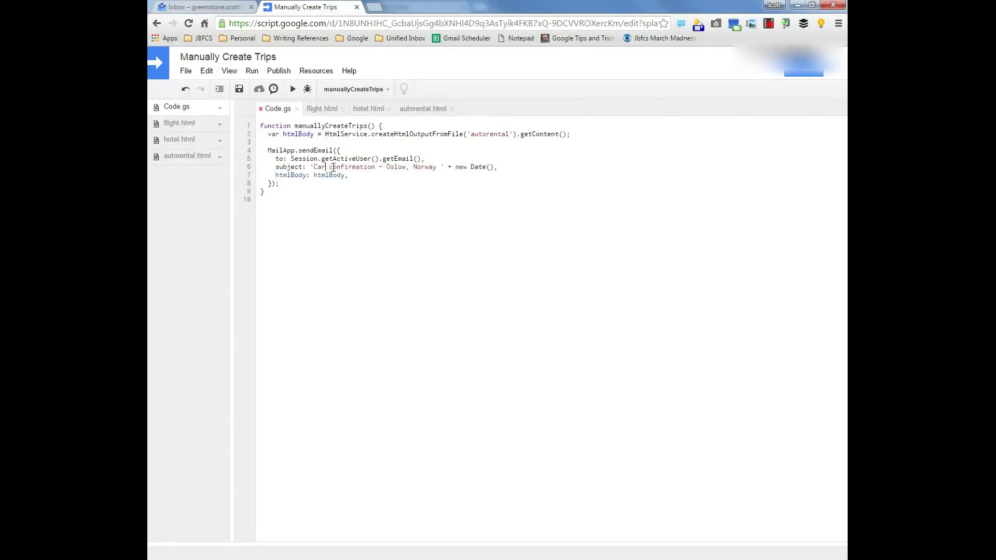
pyautogui.write('Rental')
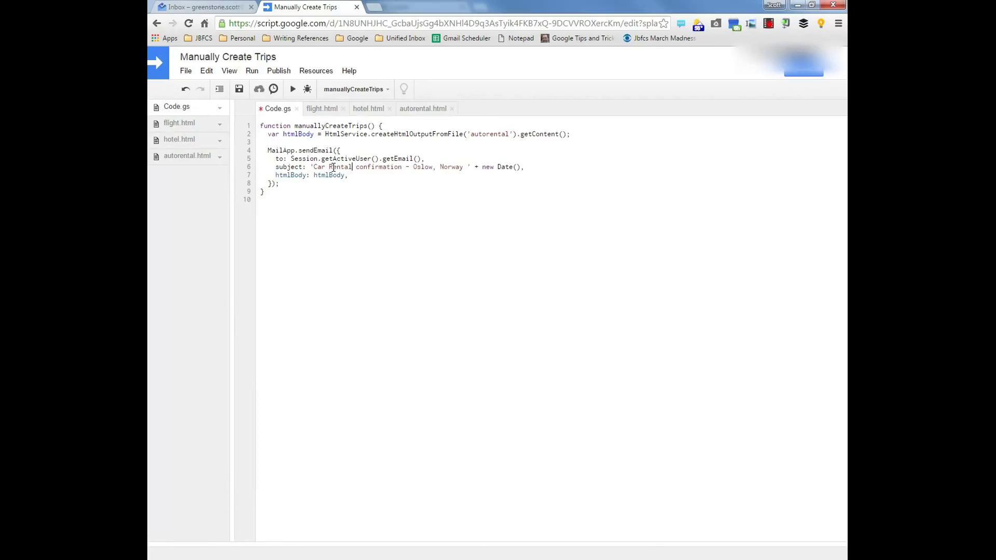
# - Save the script and run it to send the car rental confirmation email
pyautogui.click(185, 71)
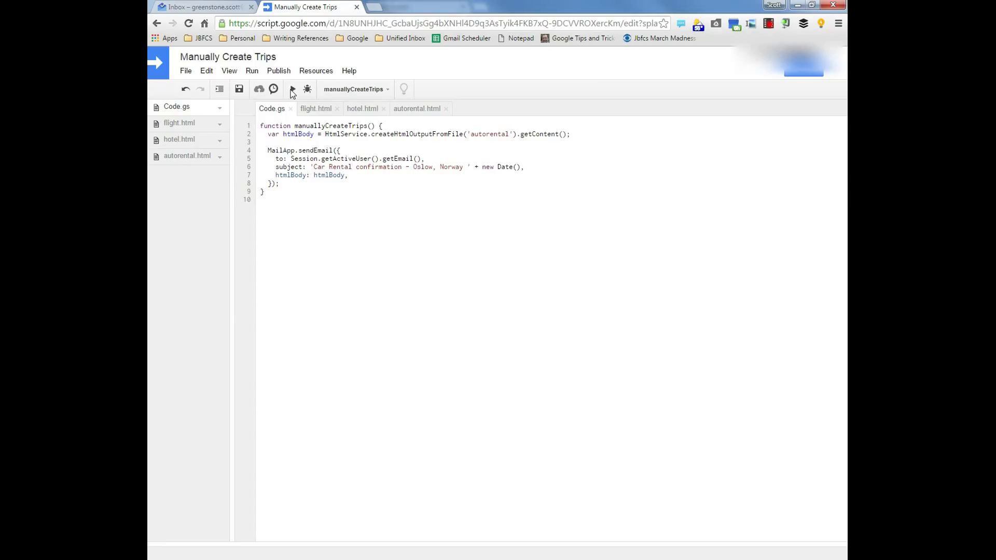
pyautogui.click(209, 6)
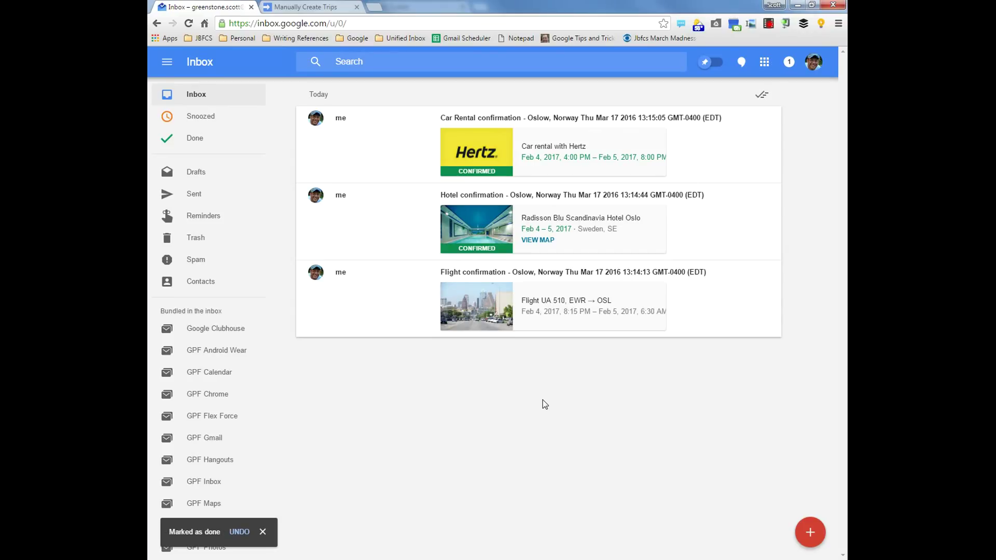
pyautogui.moveTo(565, 251)
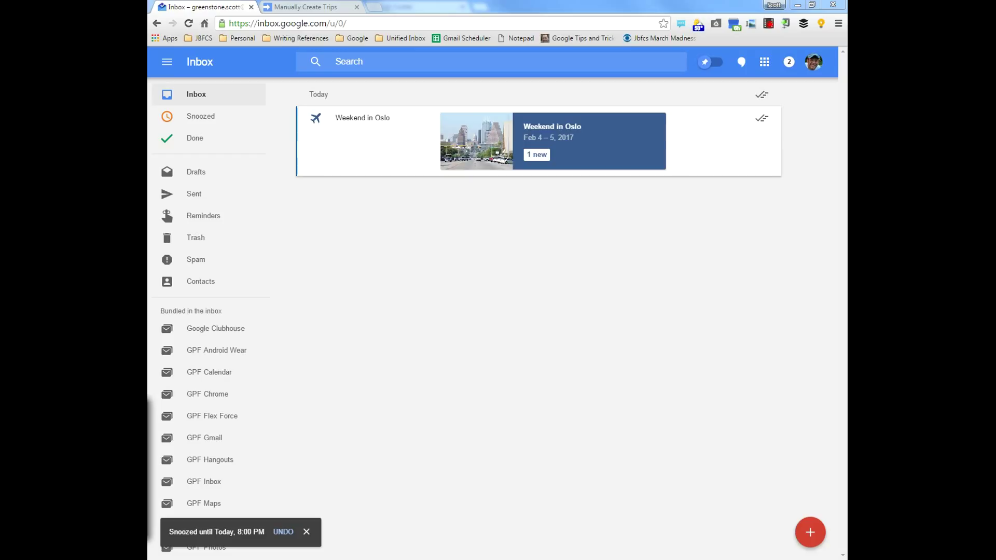
pyautogui.moveTo(595, 182)
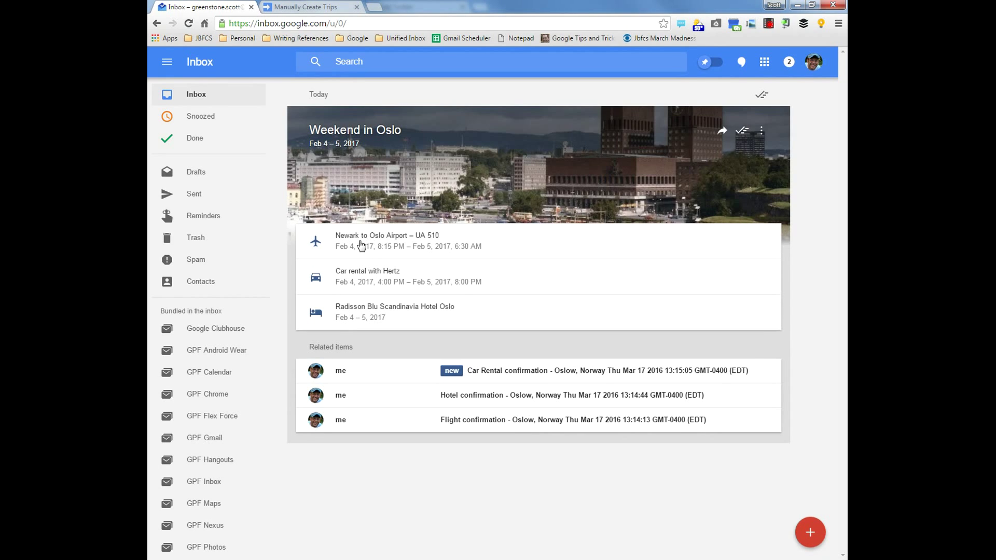
# - Expand the car rental reservation card and scroll down to the Radisson Blu hotel details
pyautogui.click(407, 243)
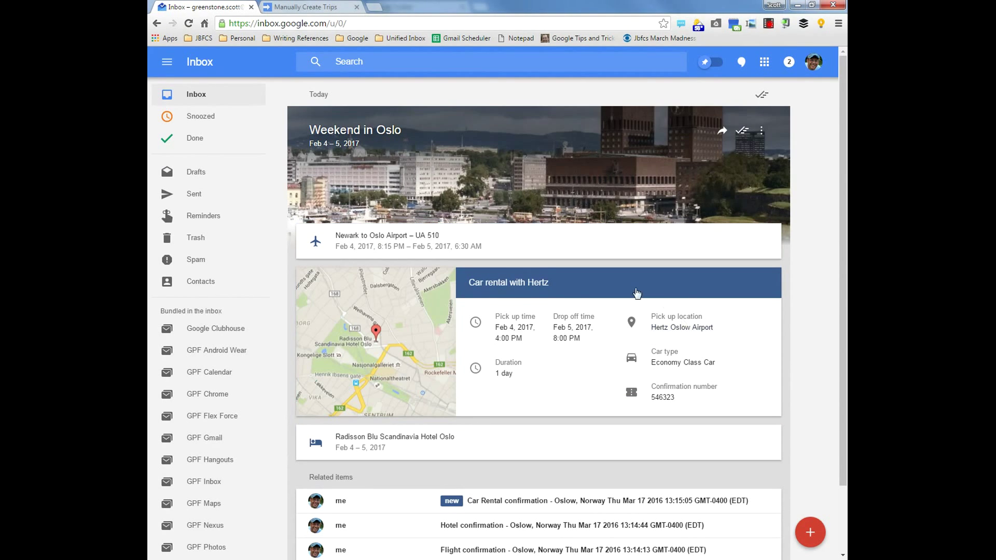
pyautogui.moveTo(434, 448)
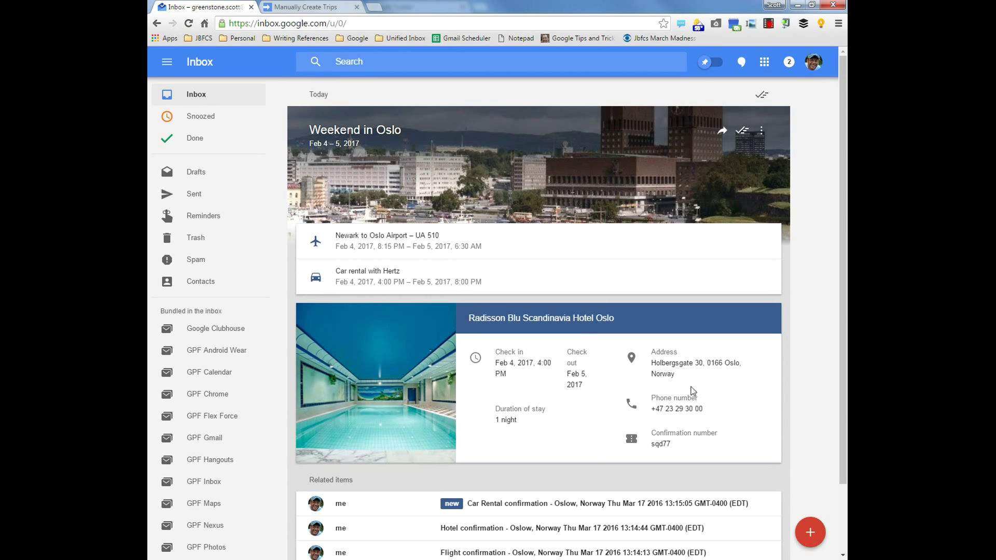
pyautogui.moveTo(573, 293)
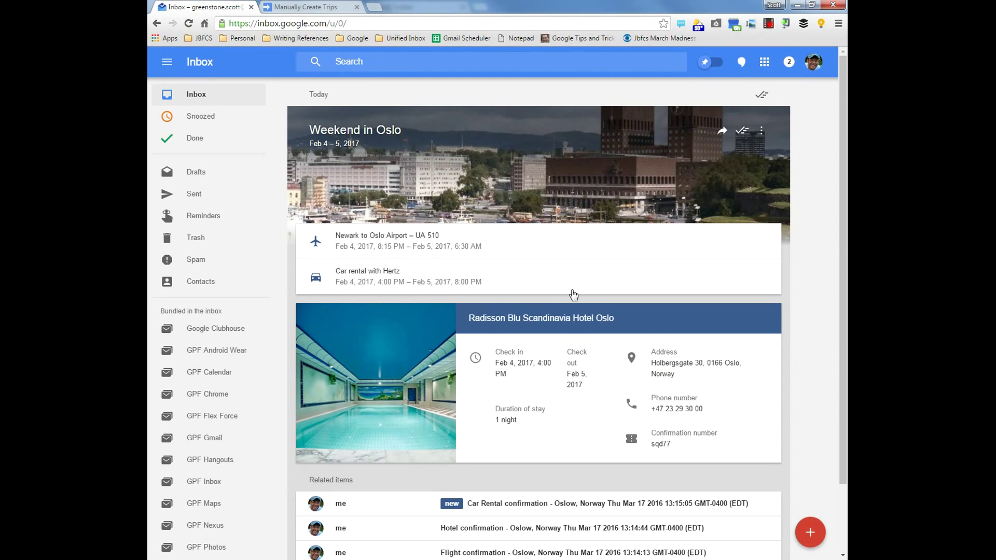
pyautogui.scroll(-3)
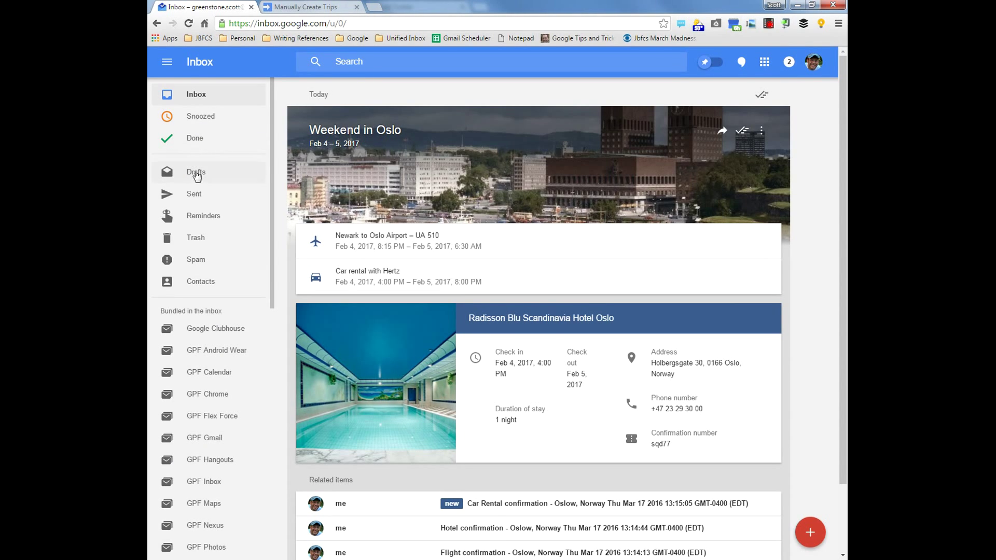
# - From Trash, bring up the trips list as a move destination for the Oslo flight confirmation
pyautogui.click(195, 237)
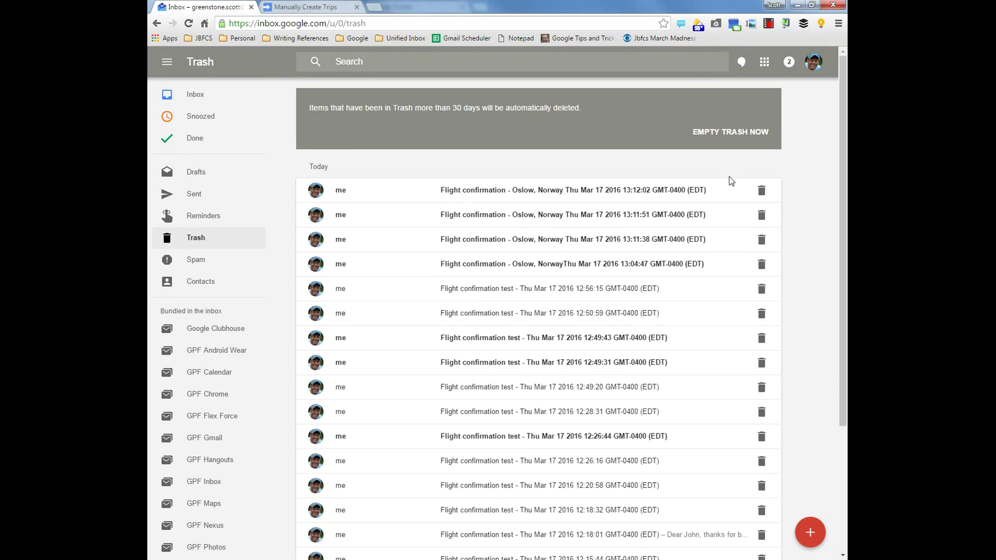
pyautogui.click(571, 189)
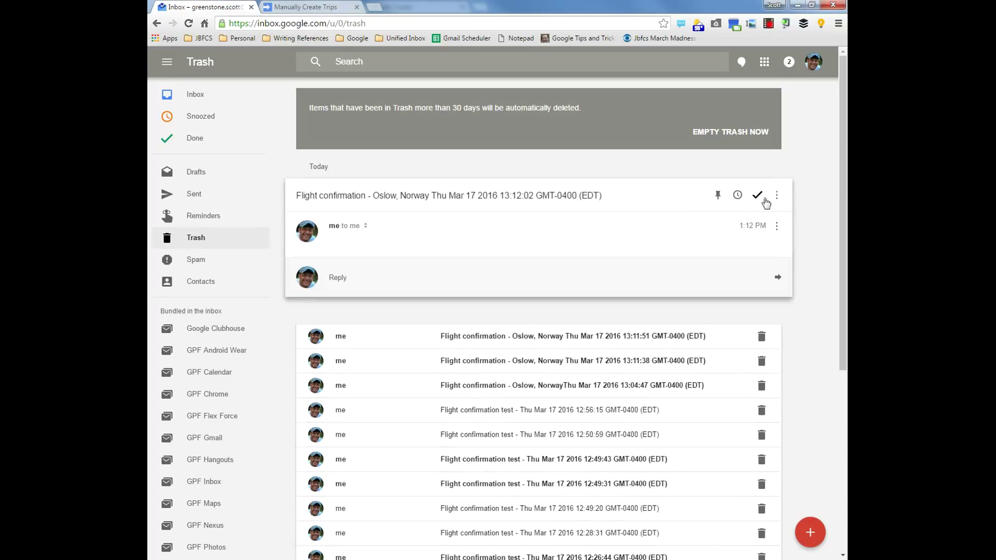
pyautogui.click(776, 195)
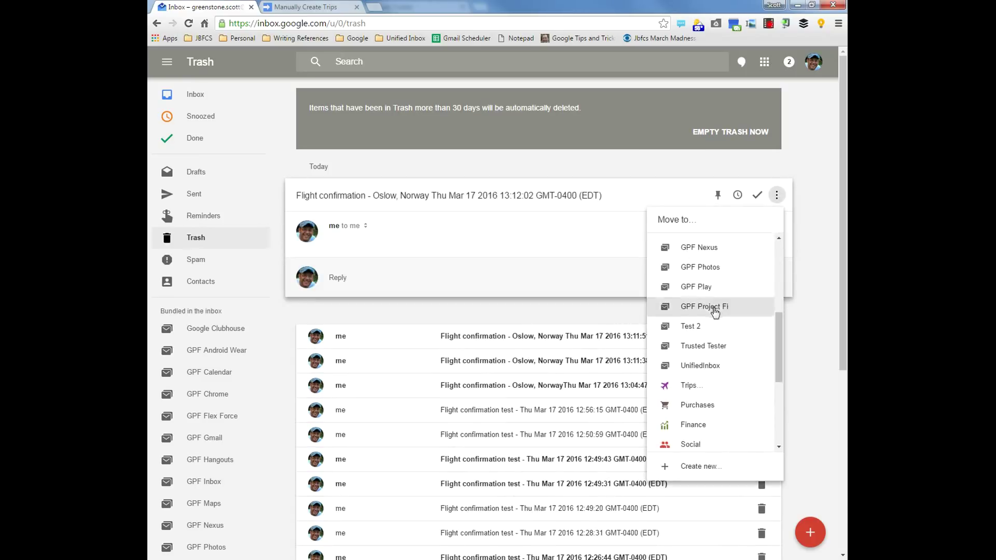
pyautogui.click(691, 385)
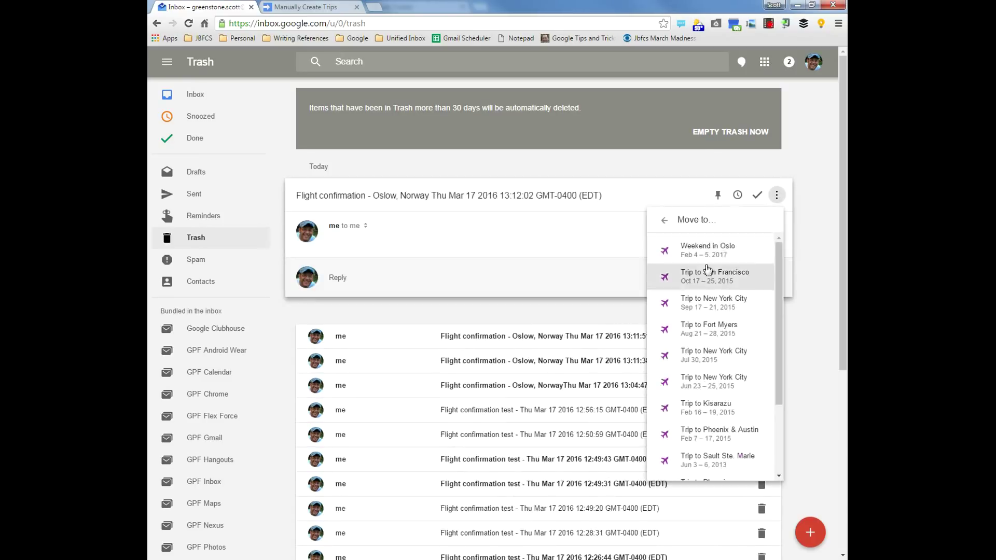
pyautogui.moveTo(708, 251)
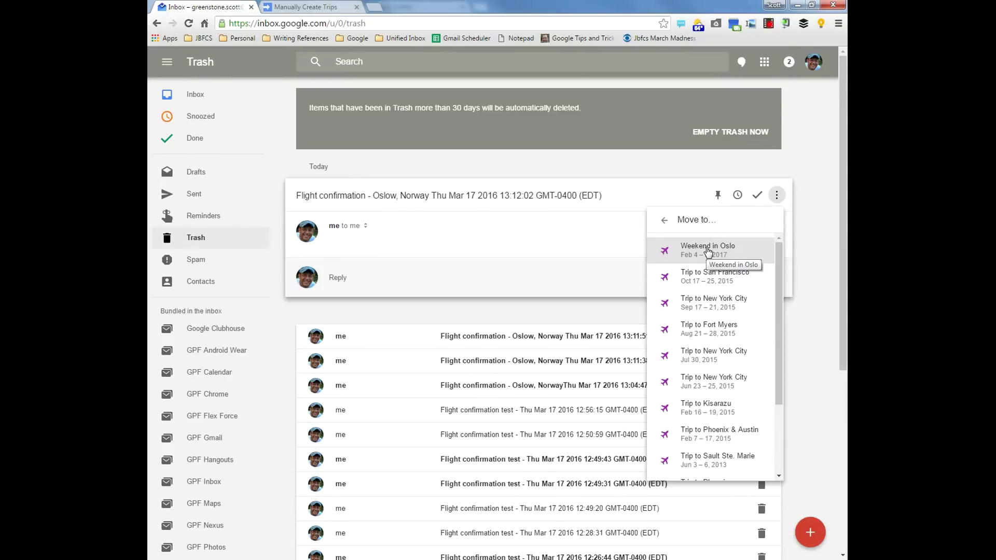
pyautogui.moveTo(233, 417)
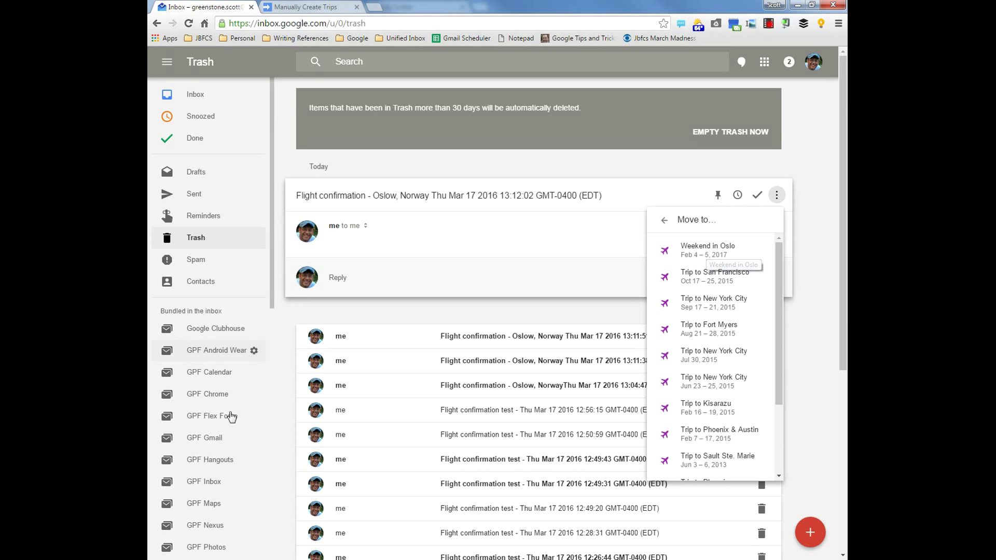